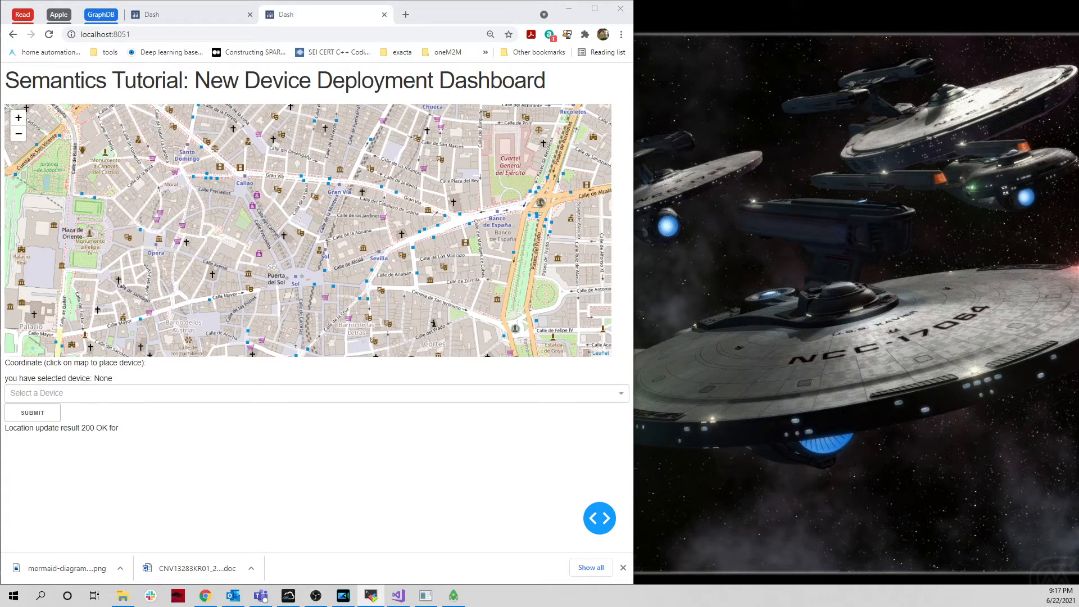
Step: Launch the device simulators so the lamppost and photometer windows appear beside the dashboard
click(480, 595)
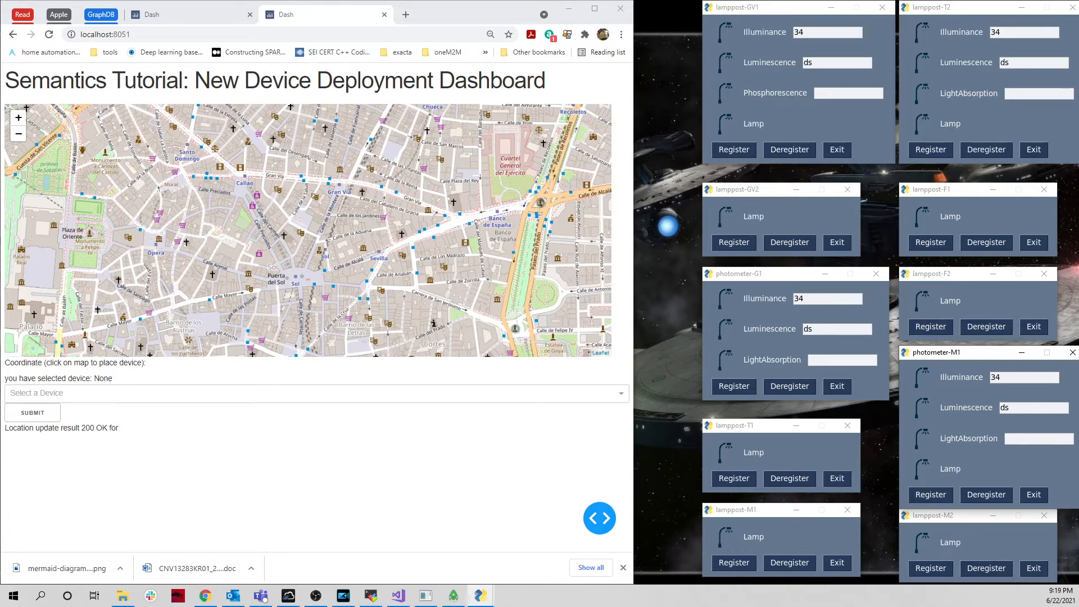
mouse_move(838, 468)
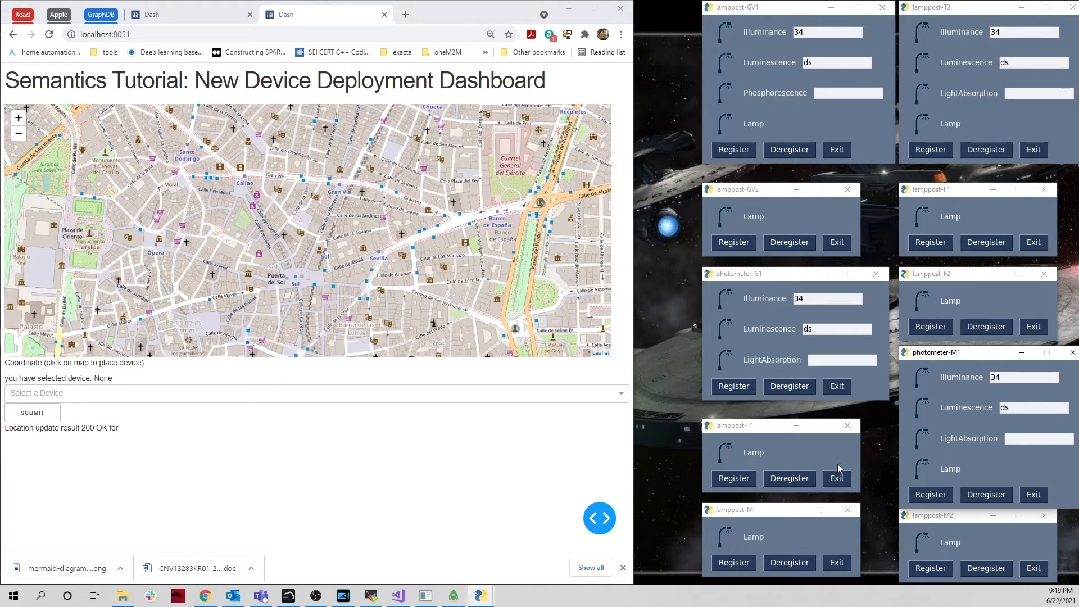
mouse_move(718, 164)
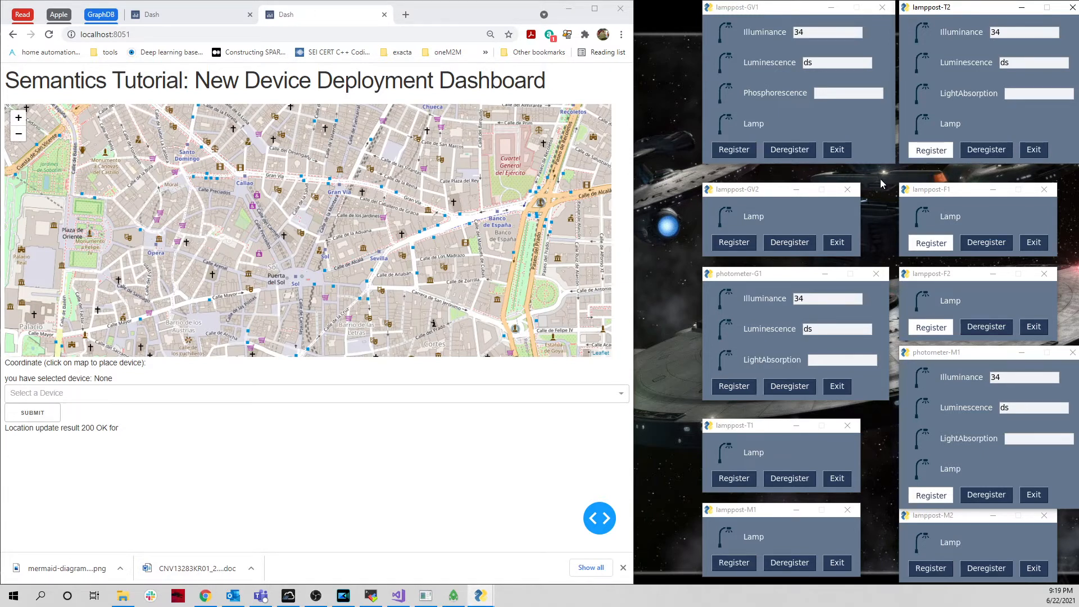
mouse_move(719, 36)
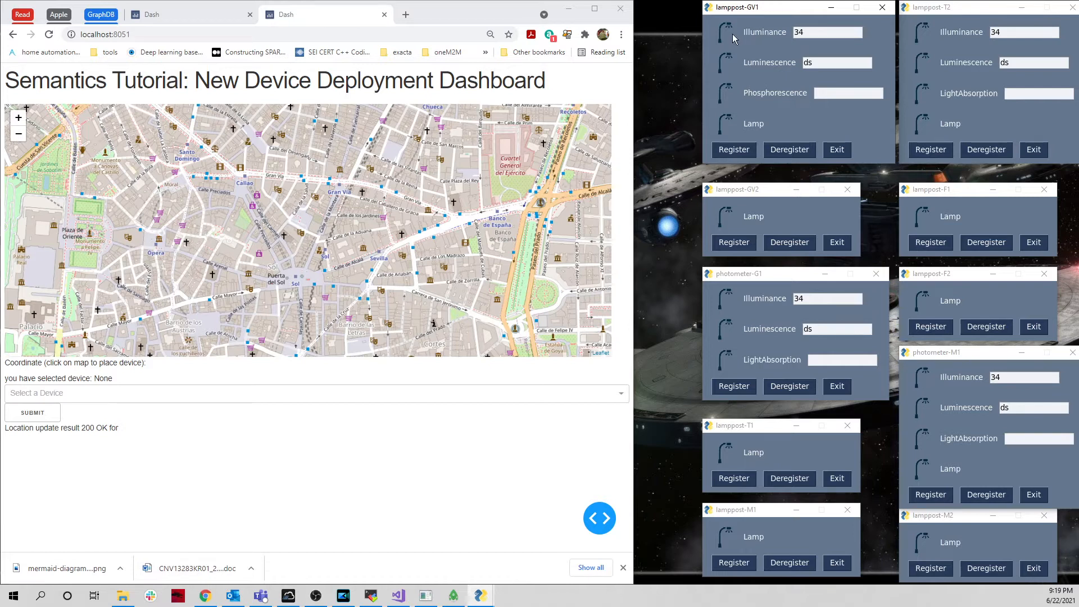
mouse_move(718, 127)
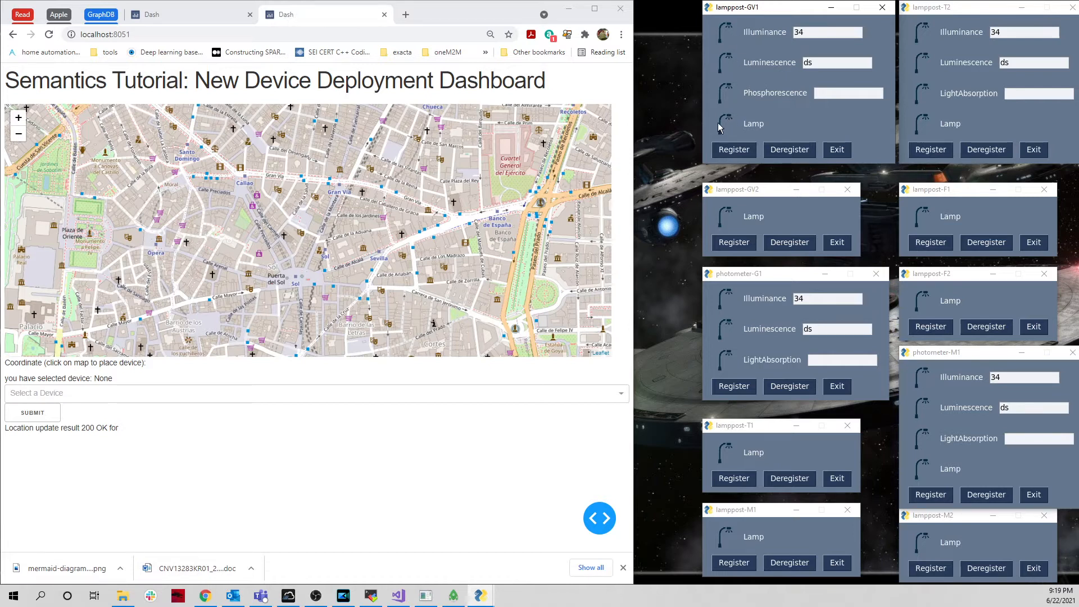
click(722, 124)
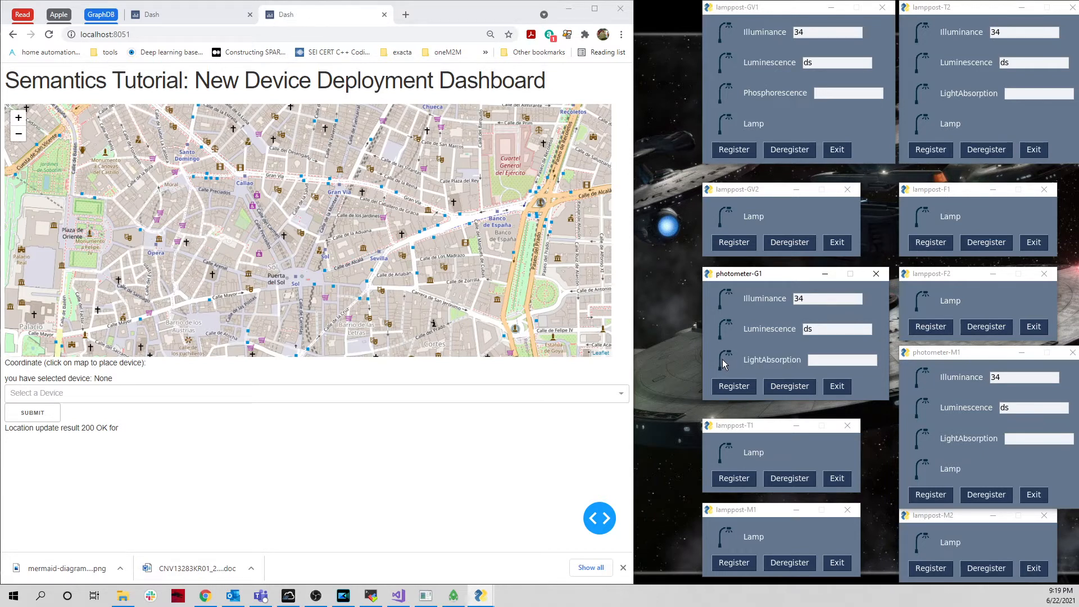
mouse_move(727, 450)
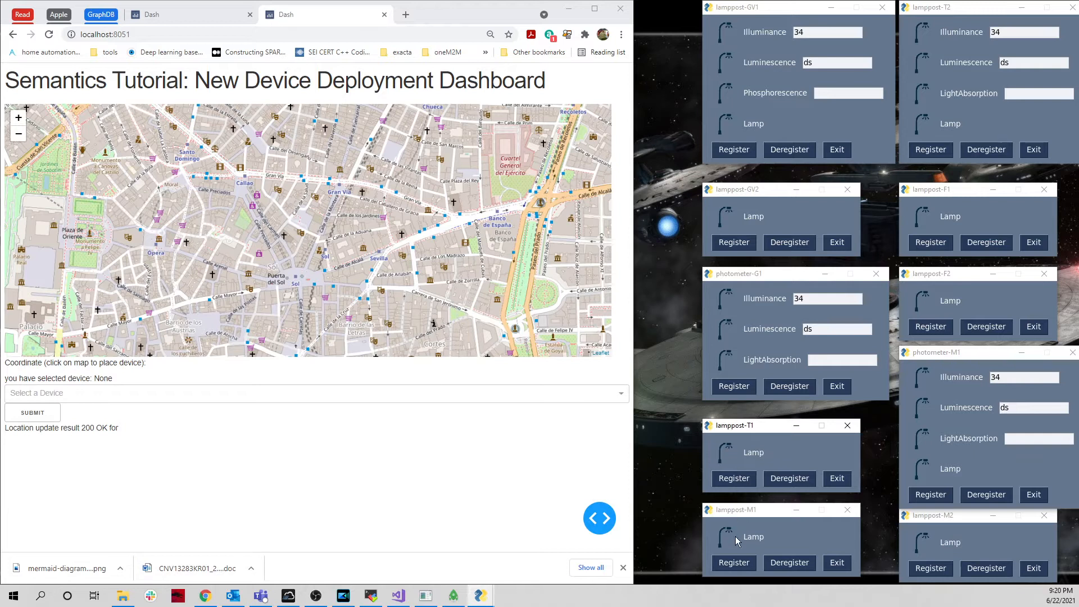
click(723, 537)
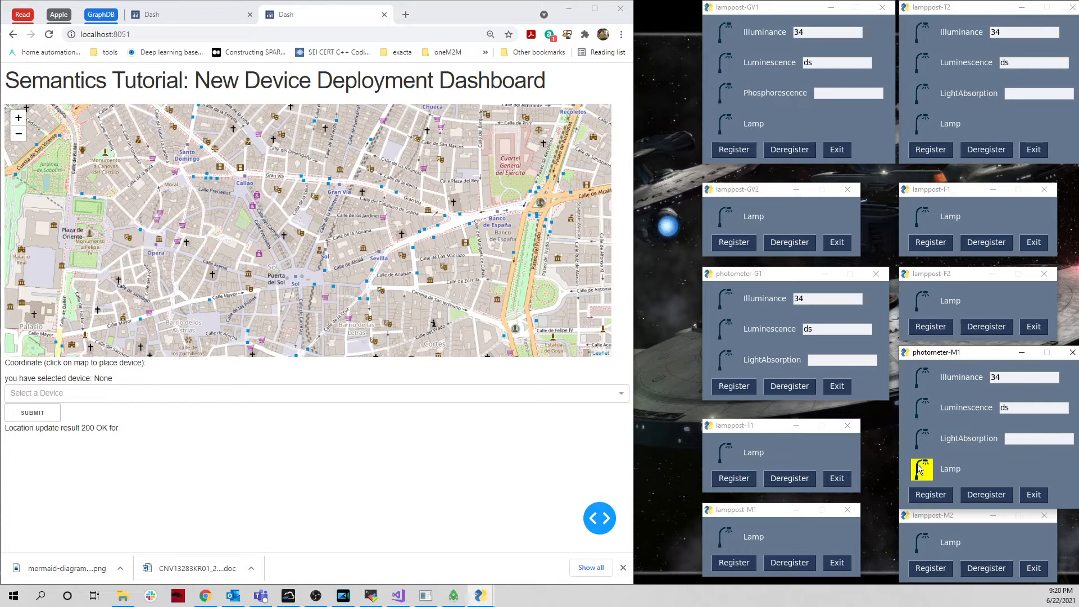
mouse_move(921, 467)
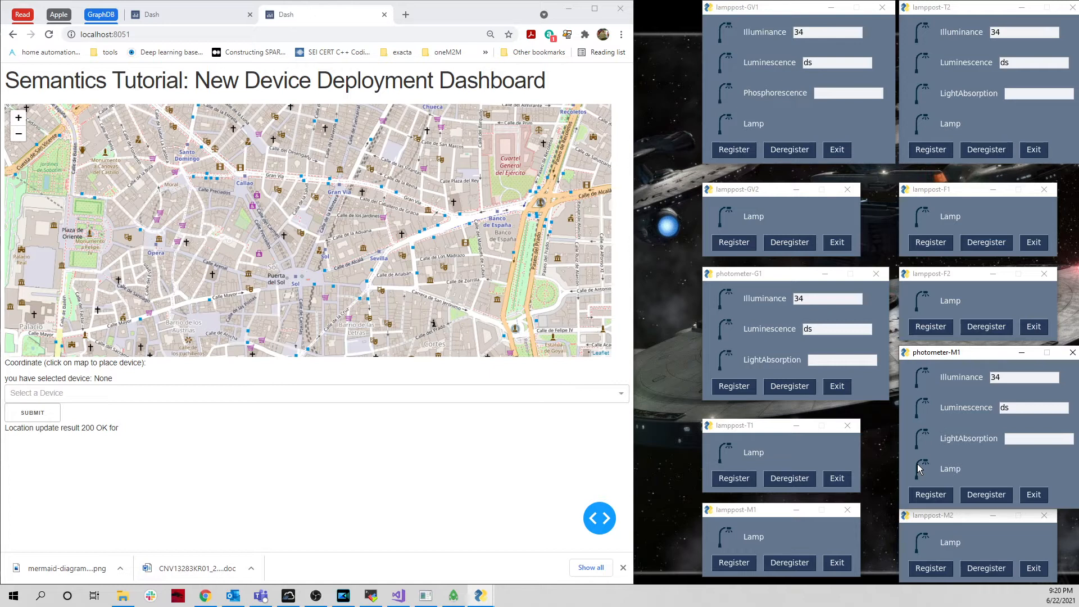
mouse_move(895, 456)
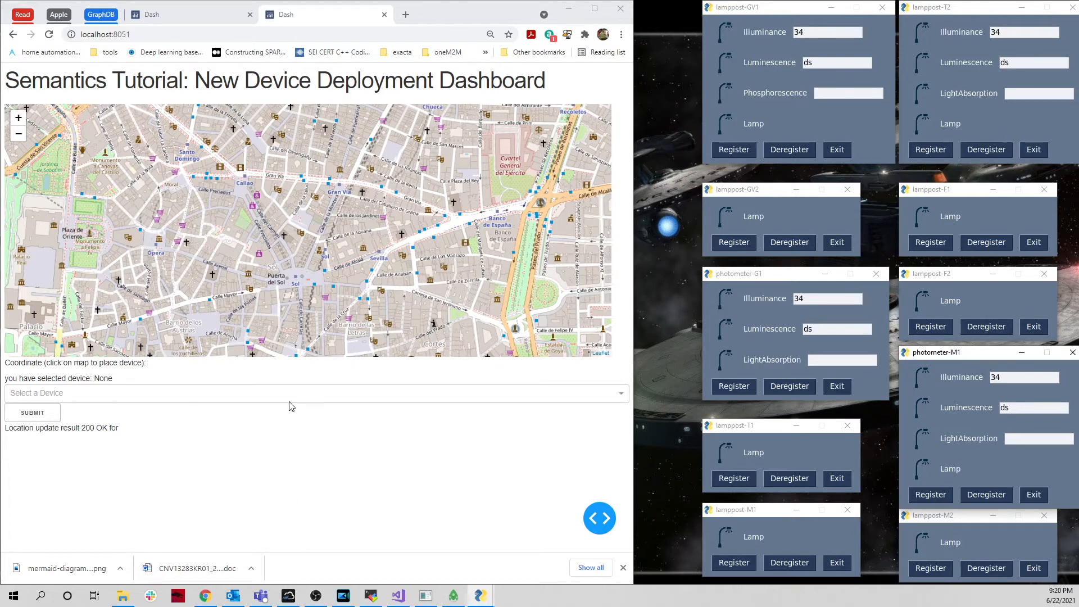
mouse_move(268, 397)
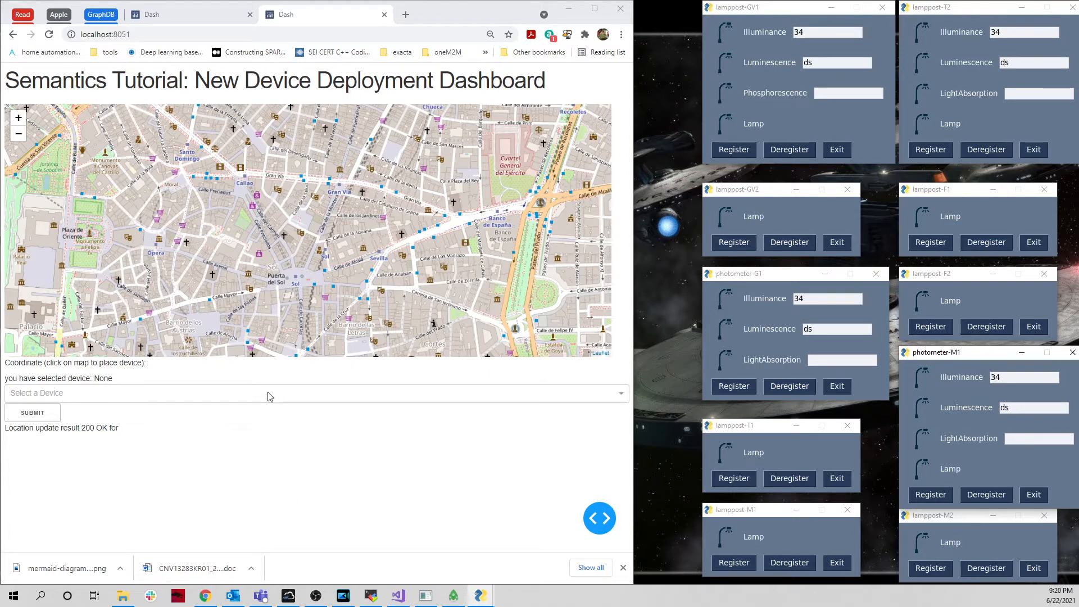
Step: Select lamppost-GV1 from the 'Select a Device' dropdown
click(317, 393)
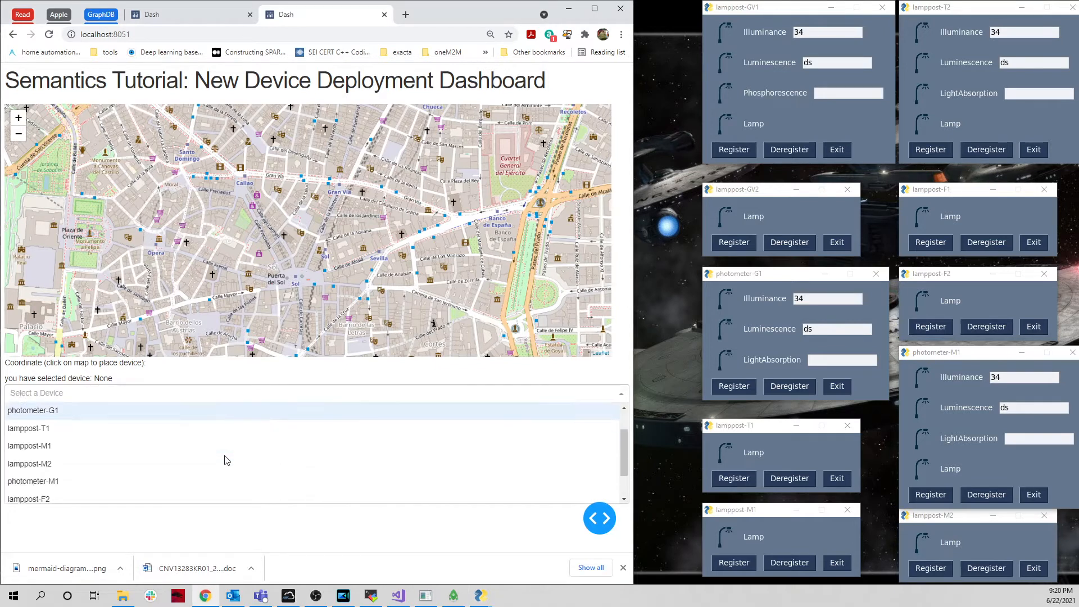
scroll(up, 3)
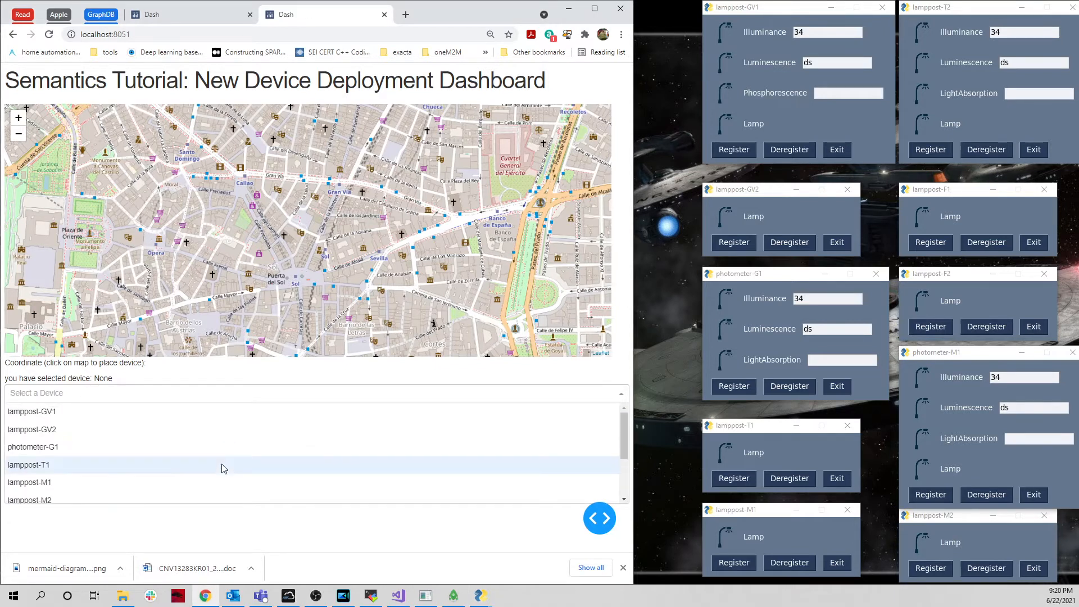
mouse_move(143, 416)
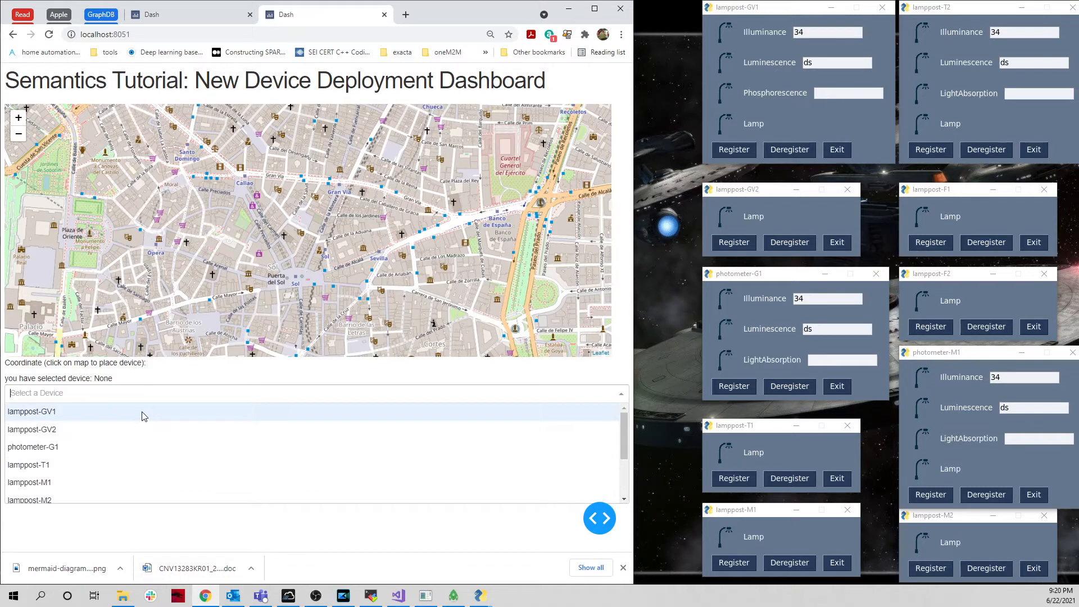
click(31, 411)
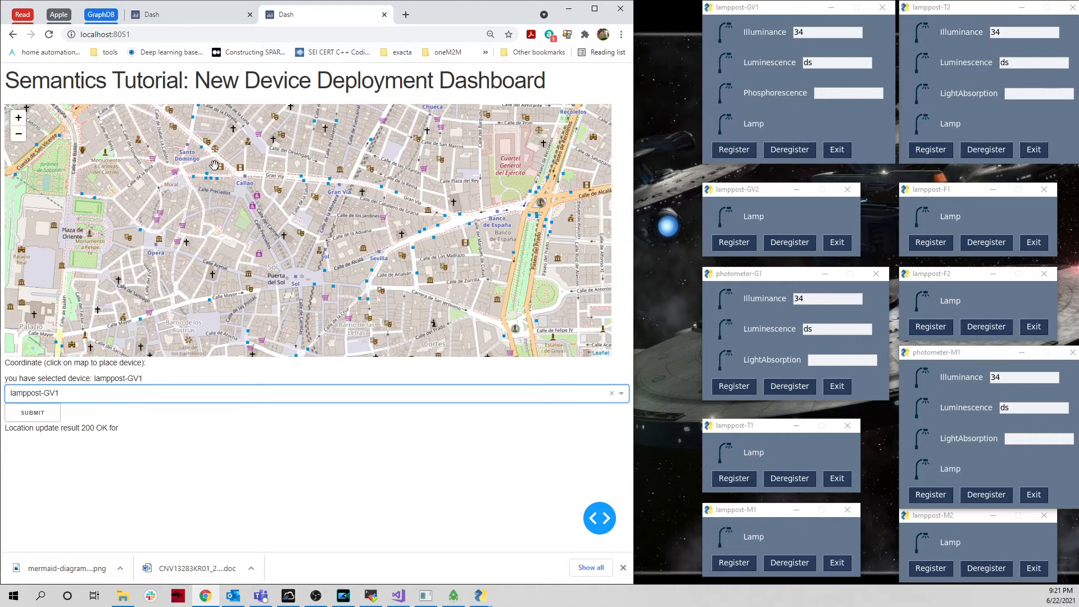
mouse_move(192, 141)
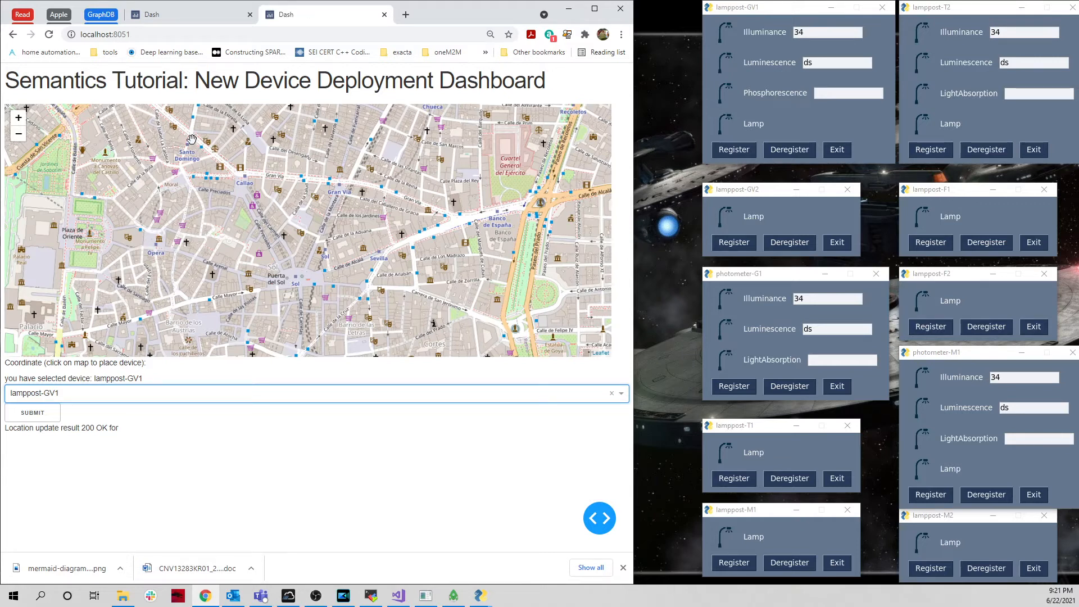
Step: Mark lamppost-GV1 near Santo Domingo, submit it and review the 200 OK RDF update
click(193, 130)
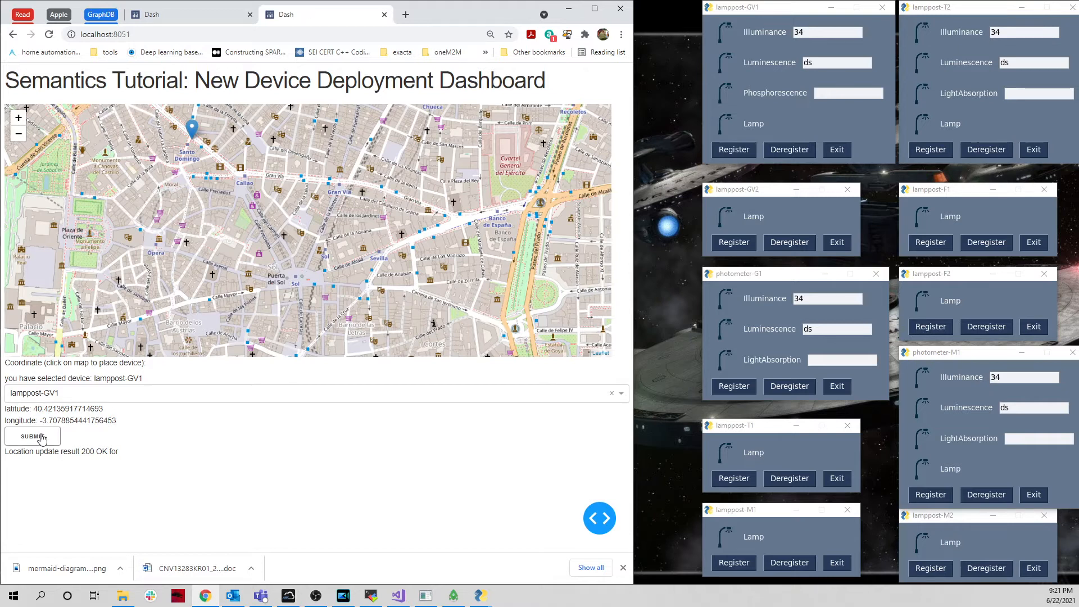
click(32, 435)
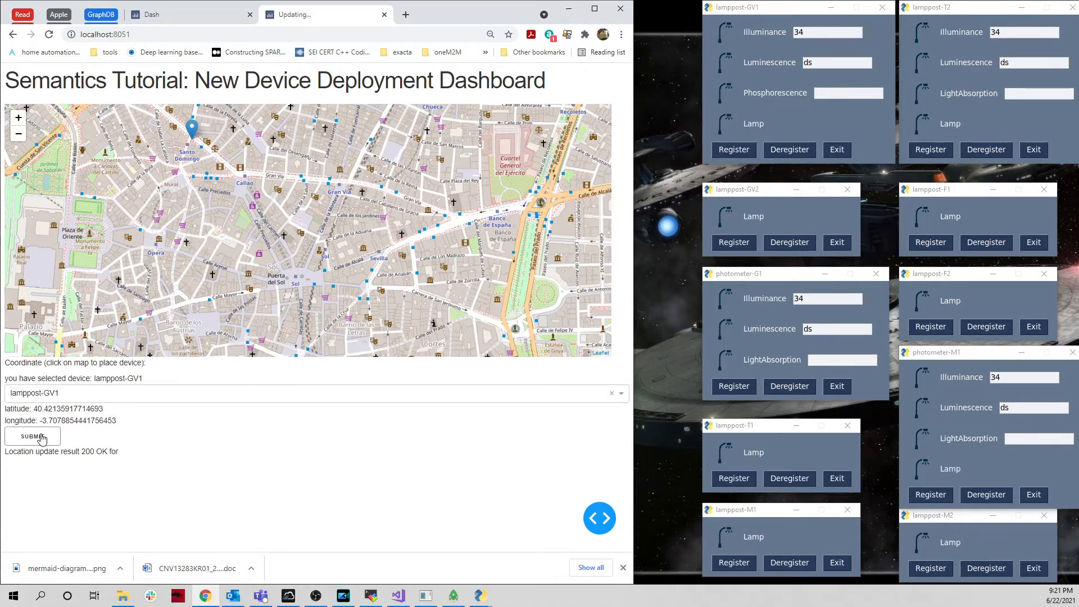
click(31, 436)
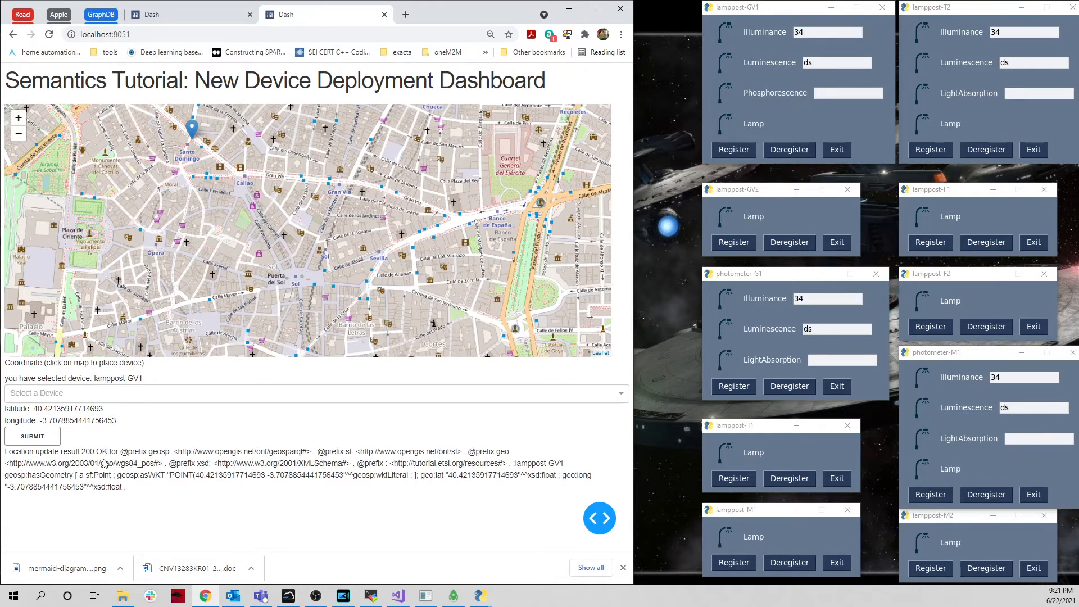
mouse_move(140, 504)
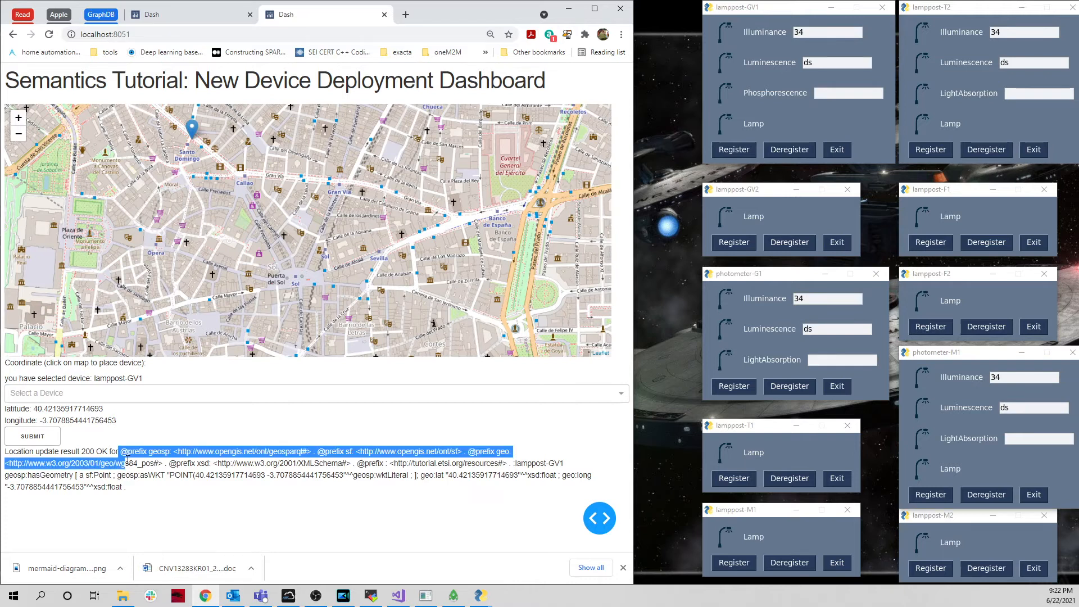
click(154, 500)
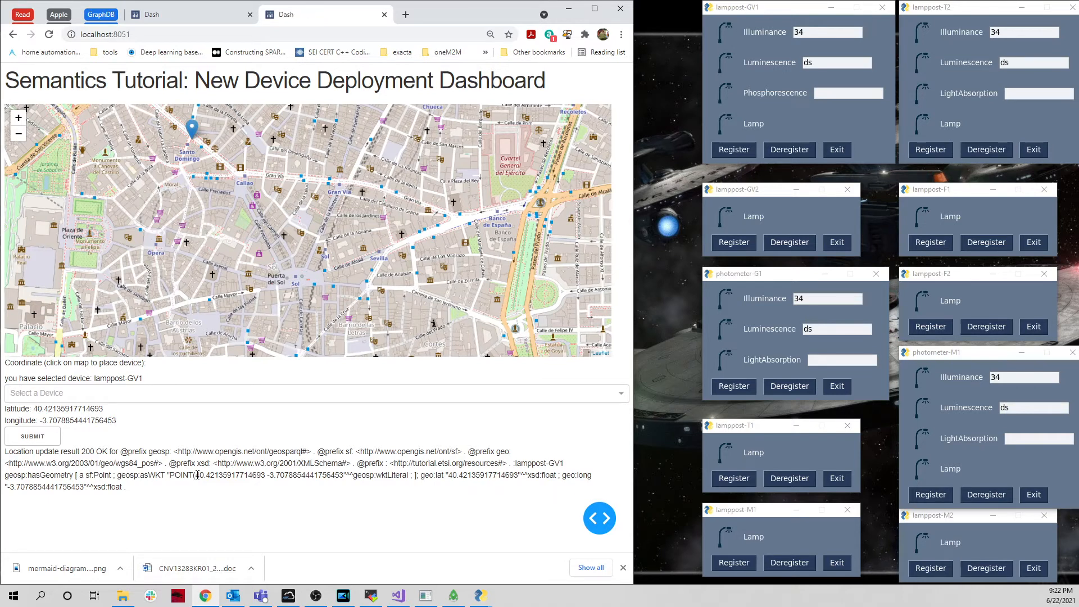
double_click(232, 474)
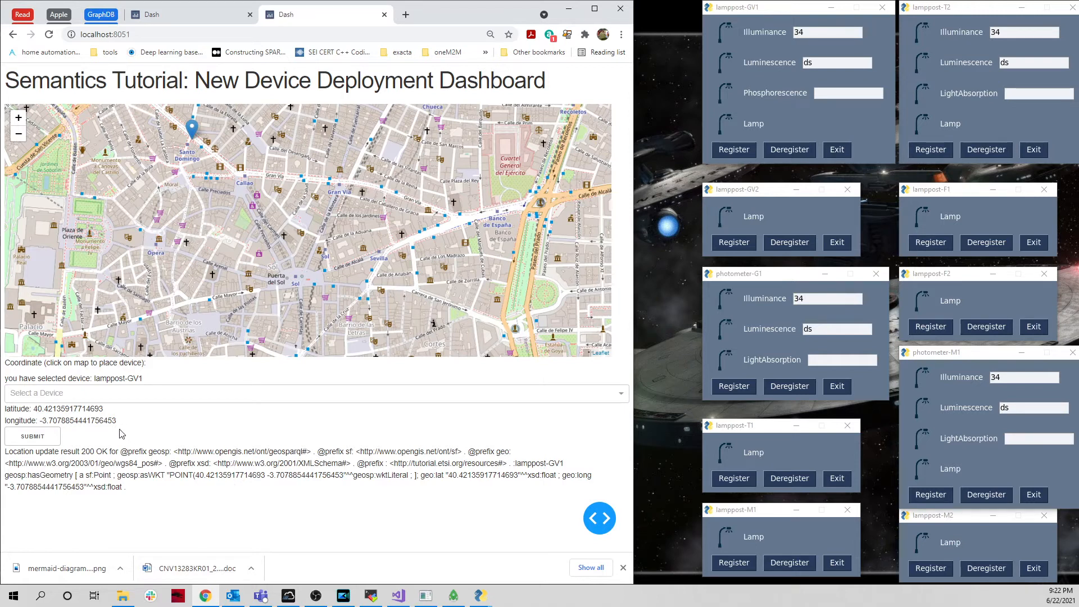
mouse_move(116, 394)
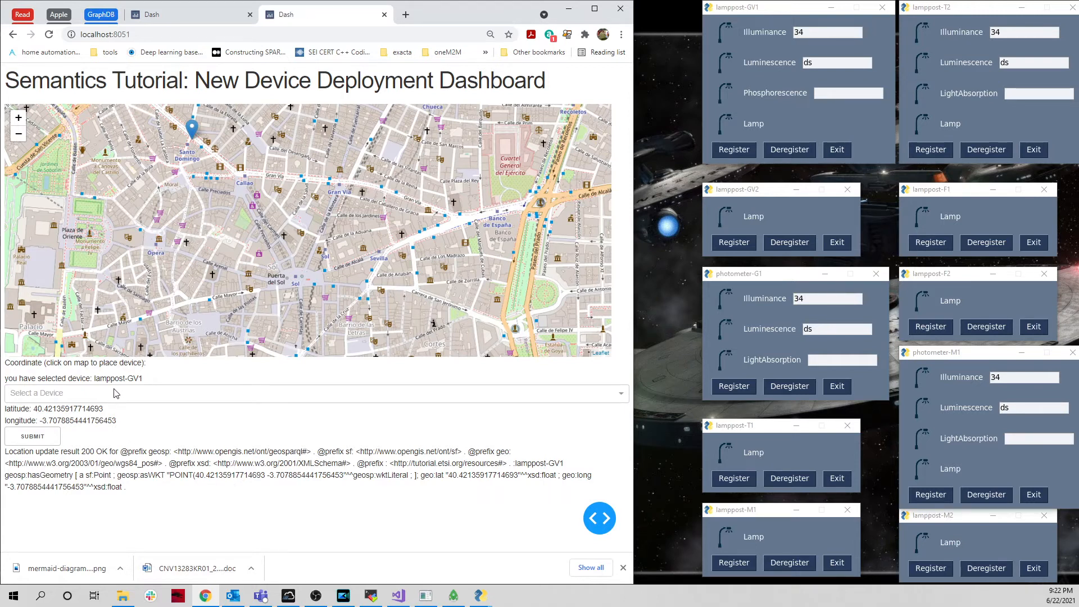
Step: Place lamppost-GV2 near Callao and photometer-G1 near Gran Vía, submitting each location
click(313, 393)
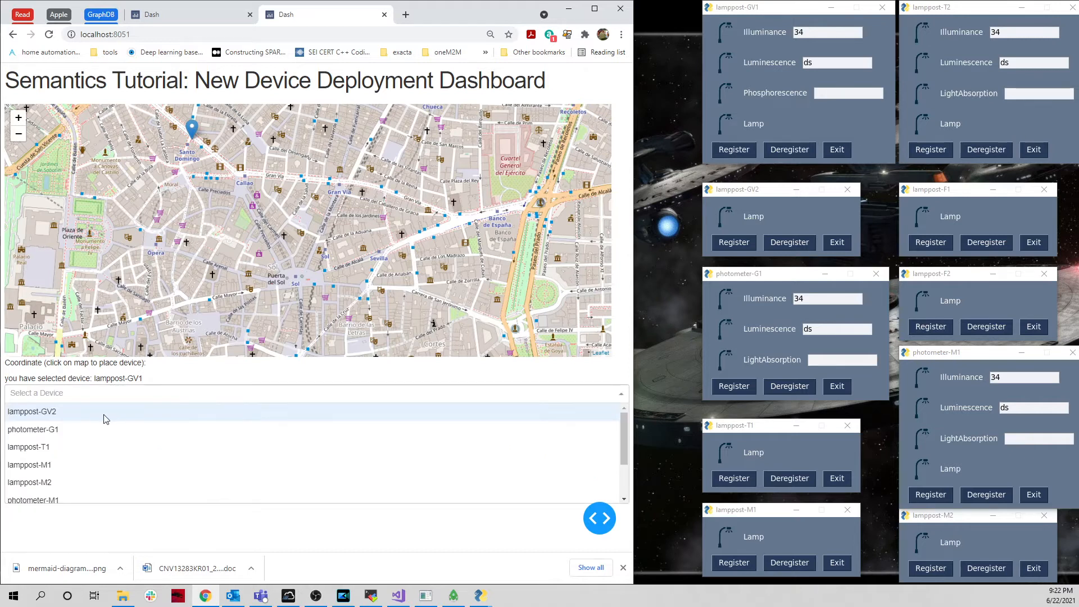
click(31, 411)
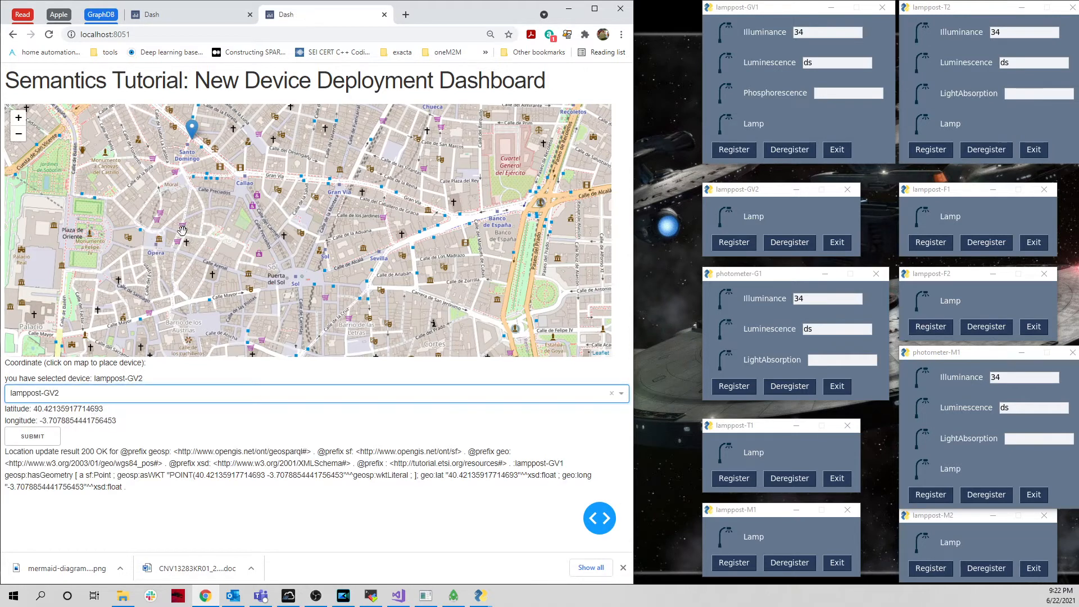
click(250, 162)
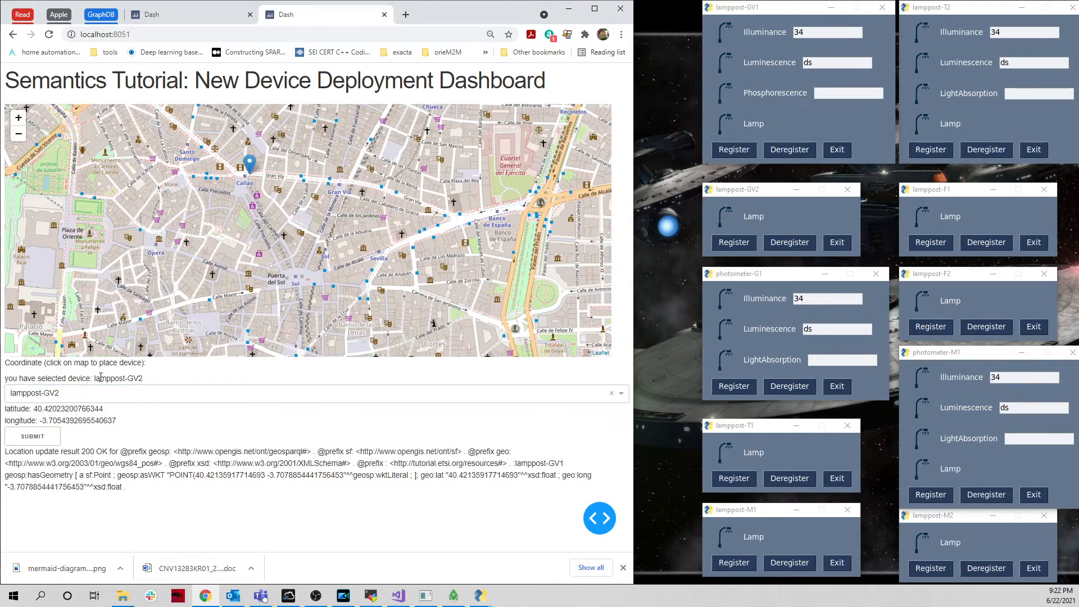
click(32, 436)
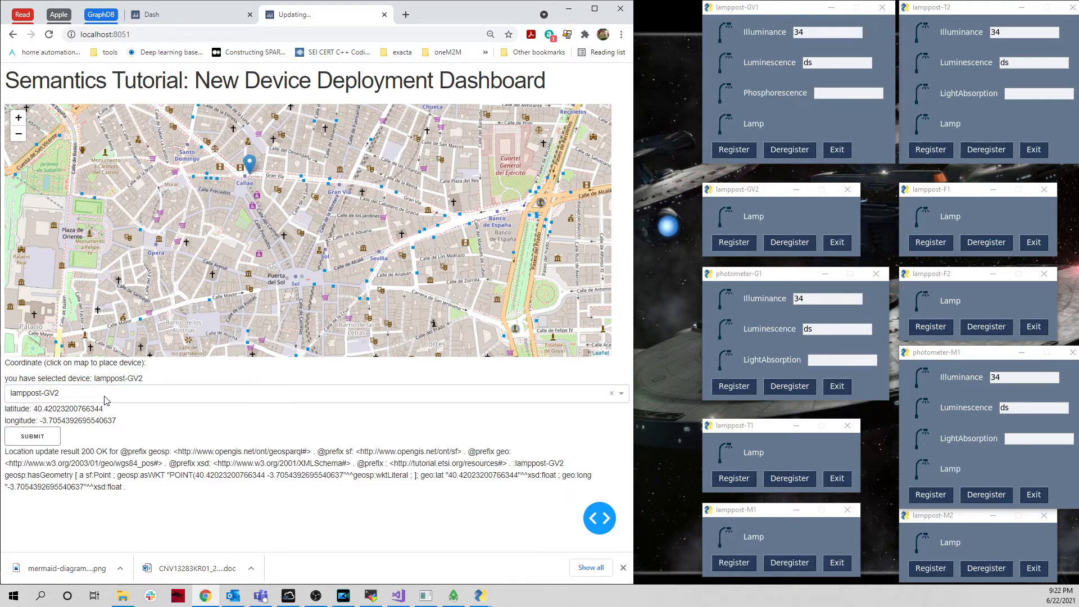
click(310, 393)
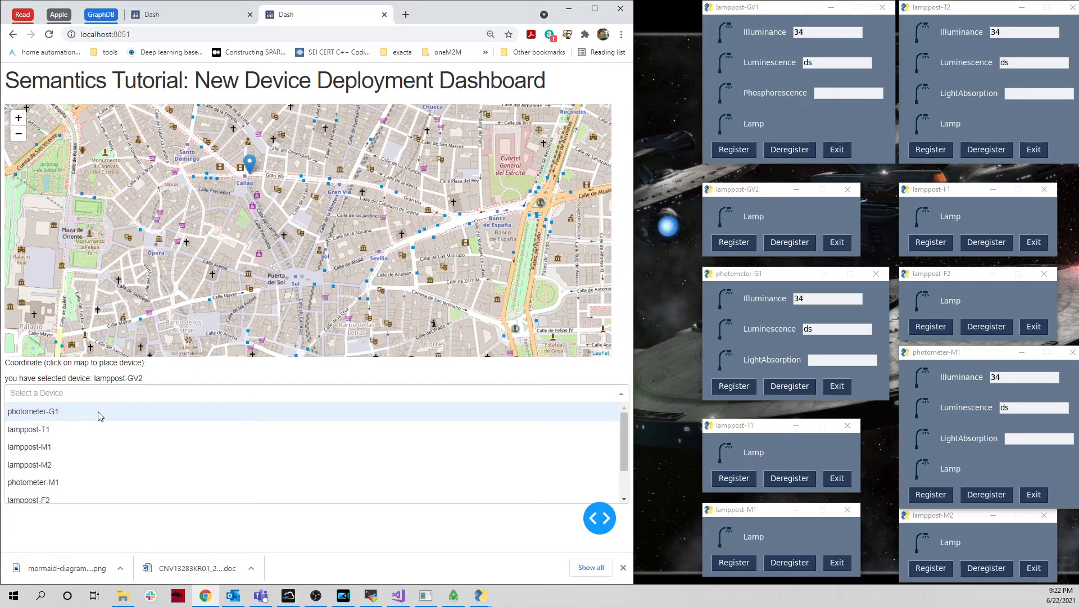
click(32, 412)
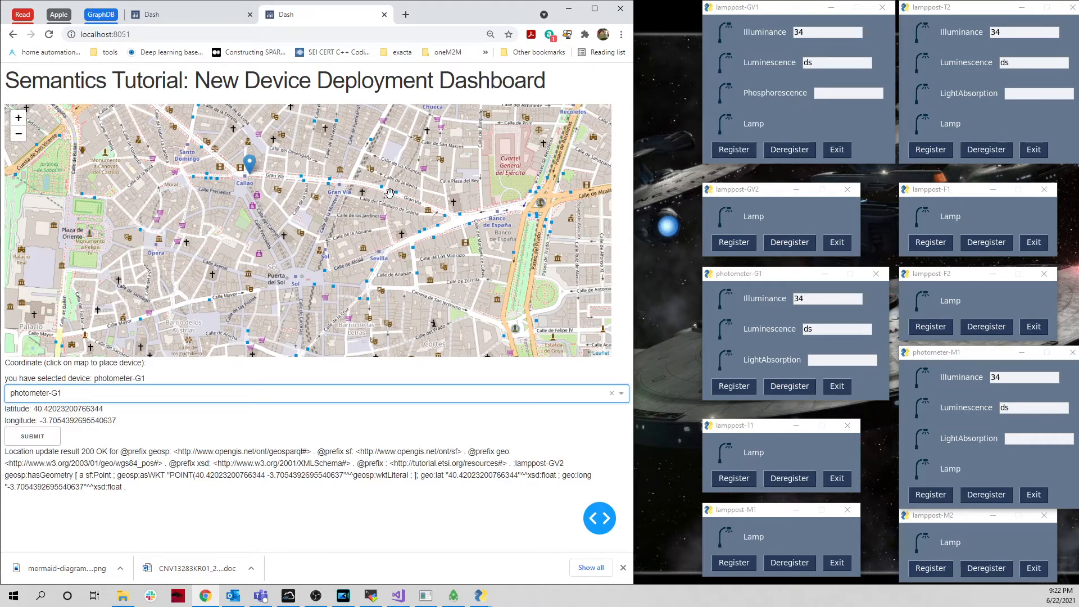
click(390, 182)
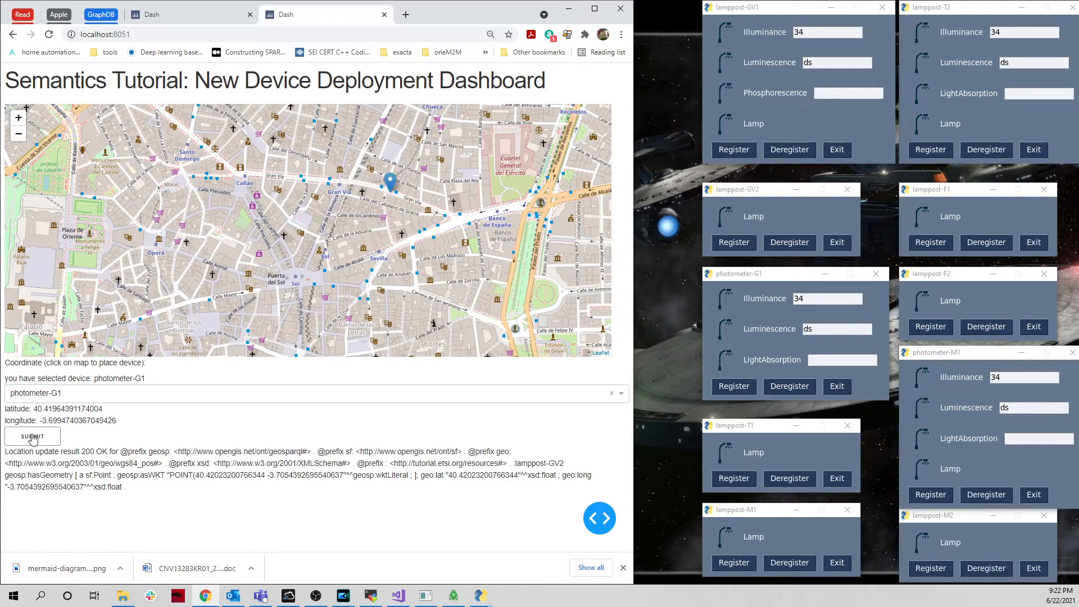
click(31, 436)
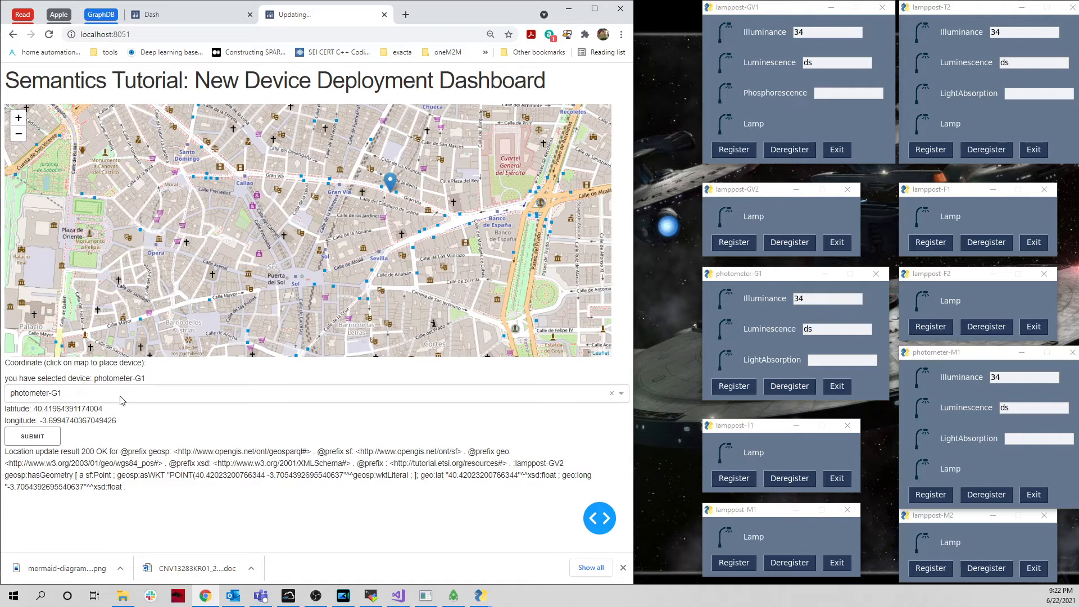
Step: Place lamppost-T1 near Callao and lamppost-T2 north of Gran Vía, submitting each location
click(310, 394)
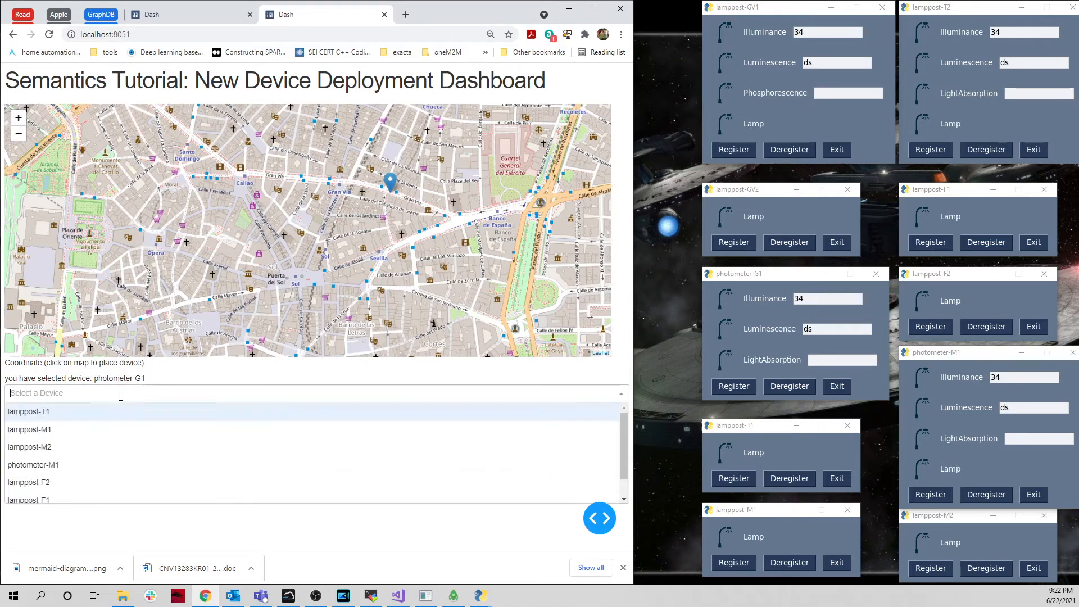
mouse_move(74, 422)
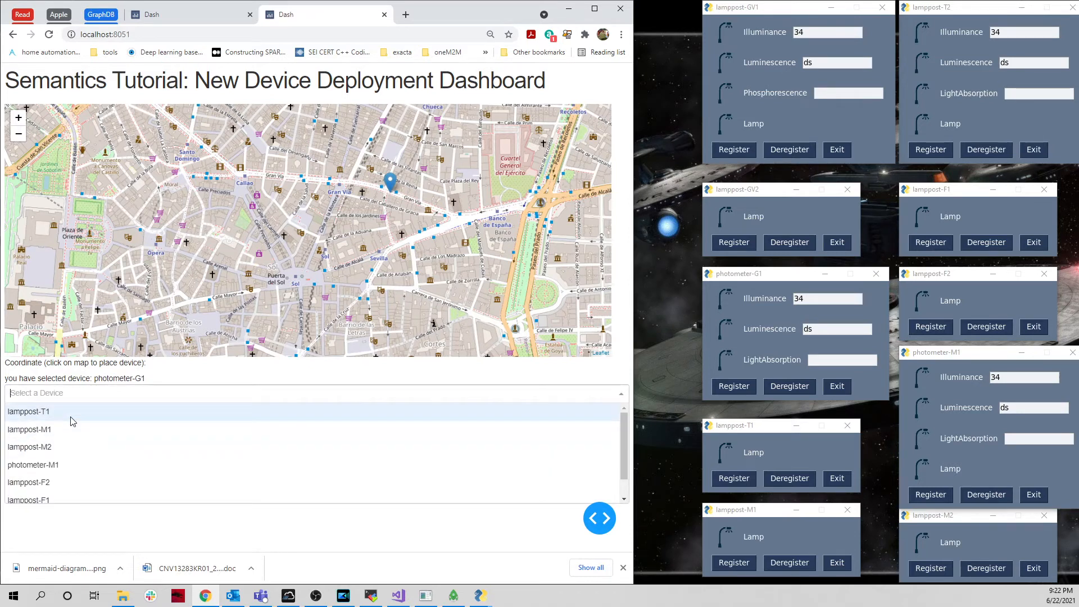
click(28, 411)
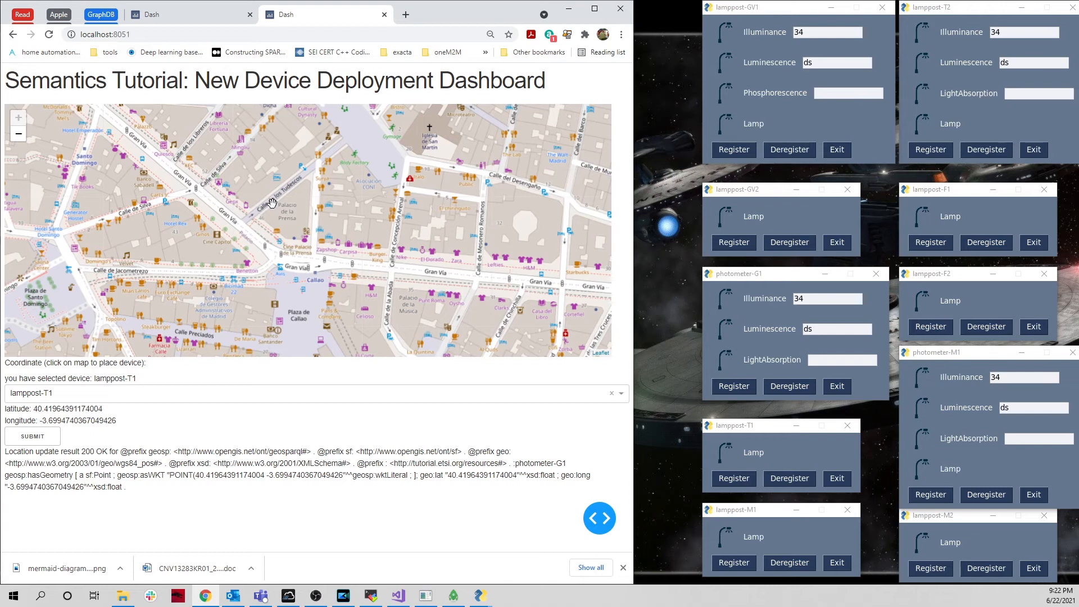
click(271, 191)
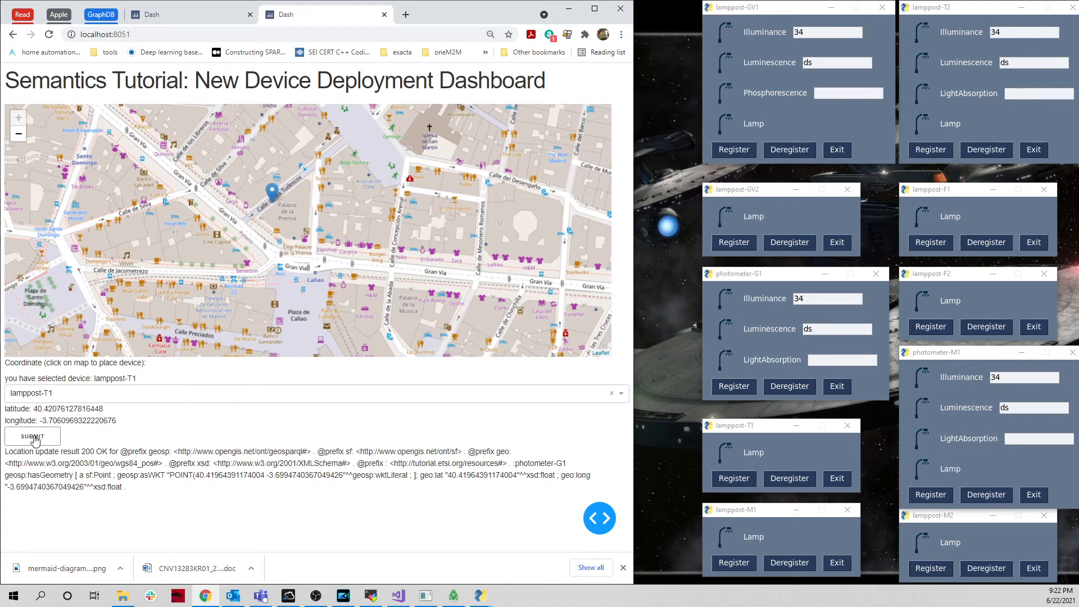
click(32, 436)
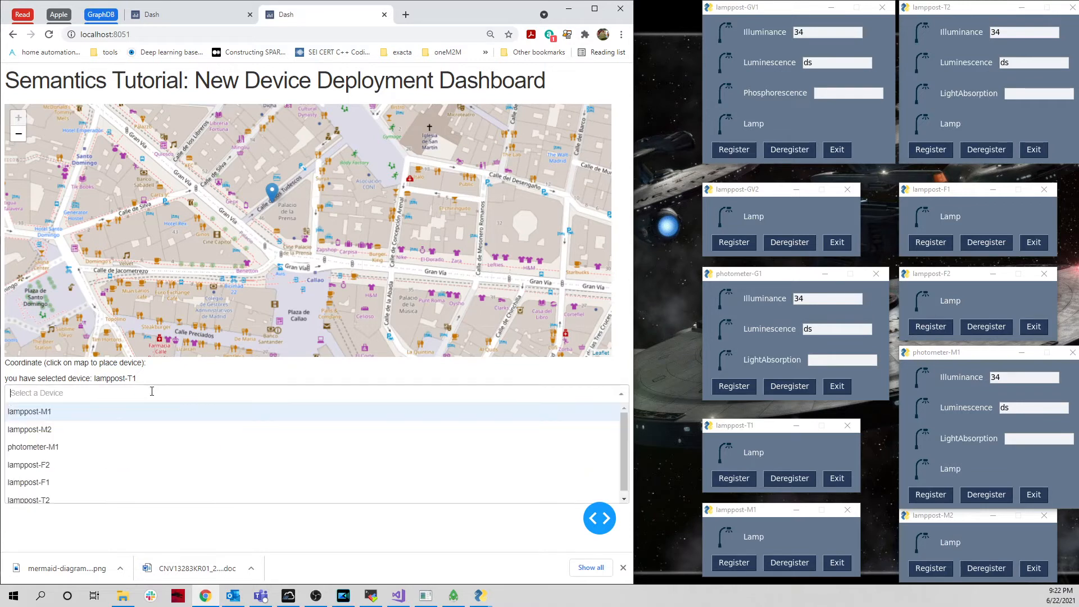
click(27, 499)
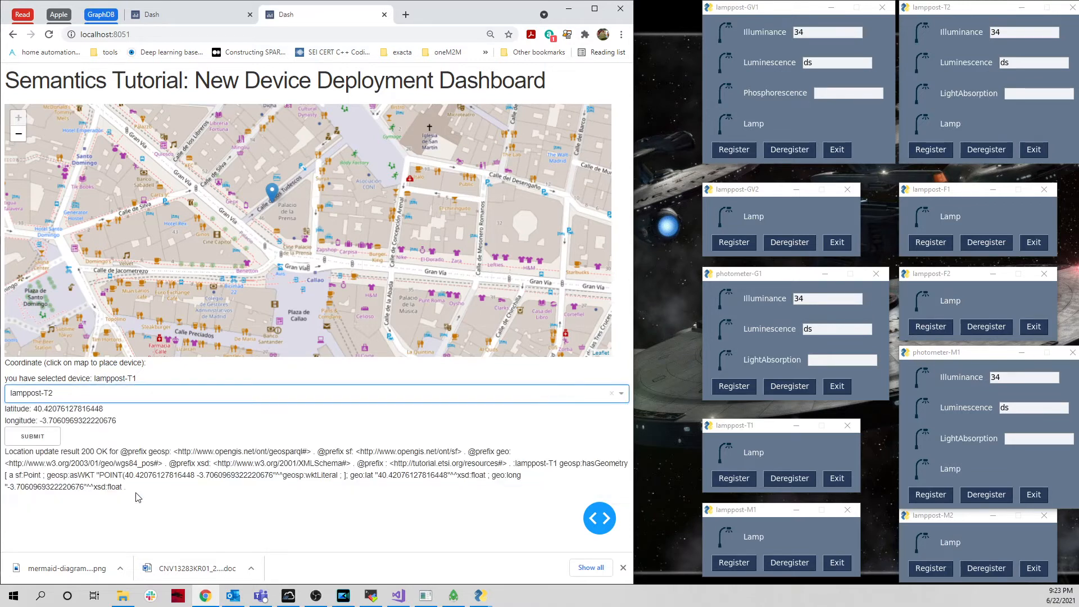
click(330, 164)
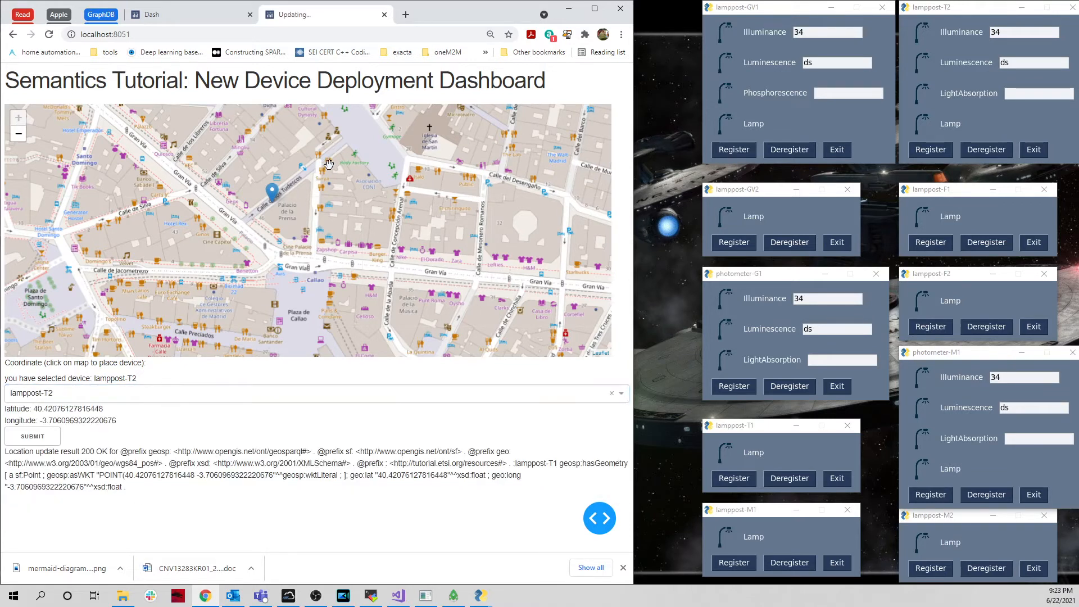
click(333, 133)
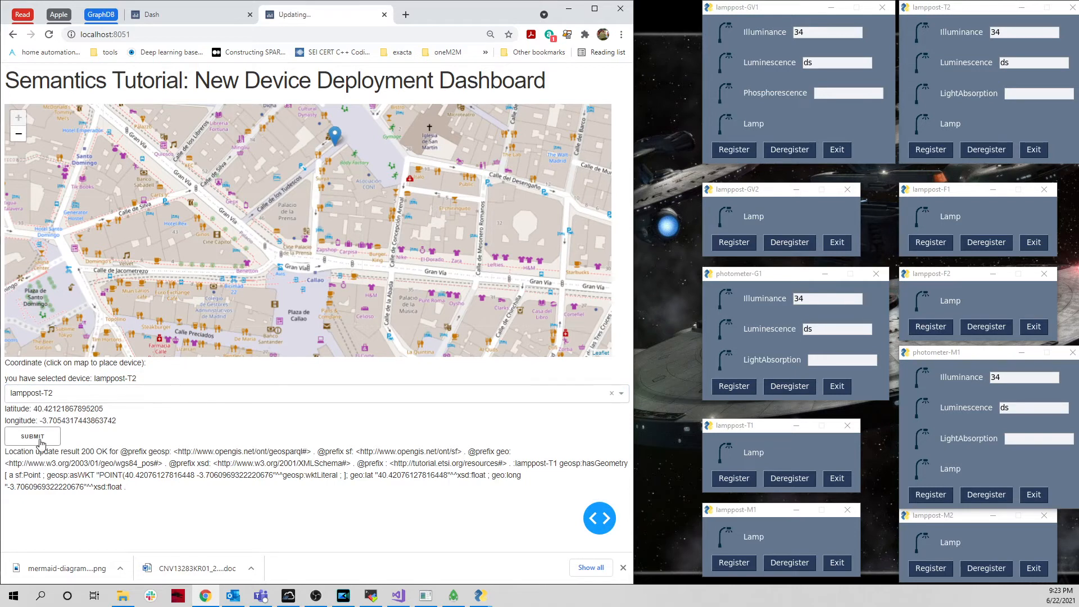
Step: Place lamppost-M1 near Gran Vía and lamppost-M2 south of Calle de los Jardines, submitting each
click(33, 436)
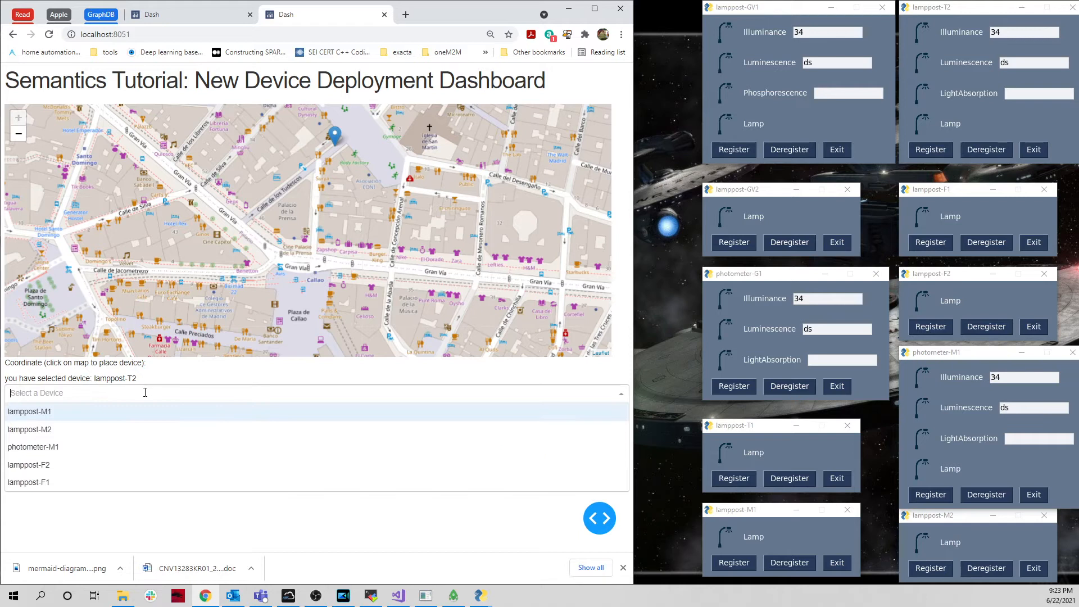
click(29, 411)
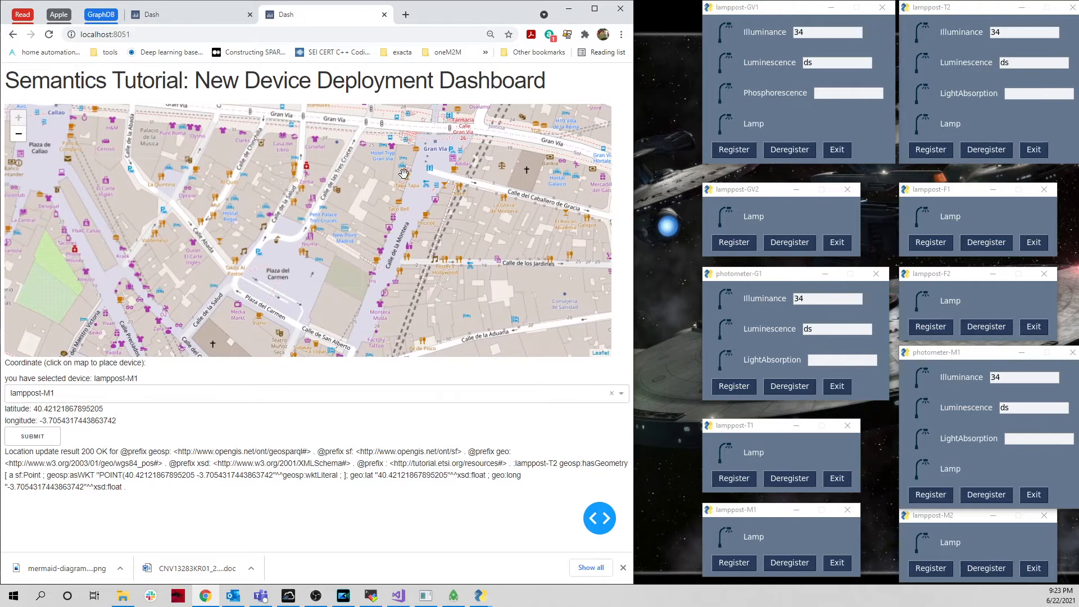
click(414, 167)
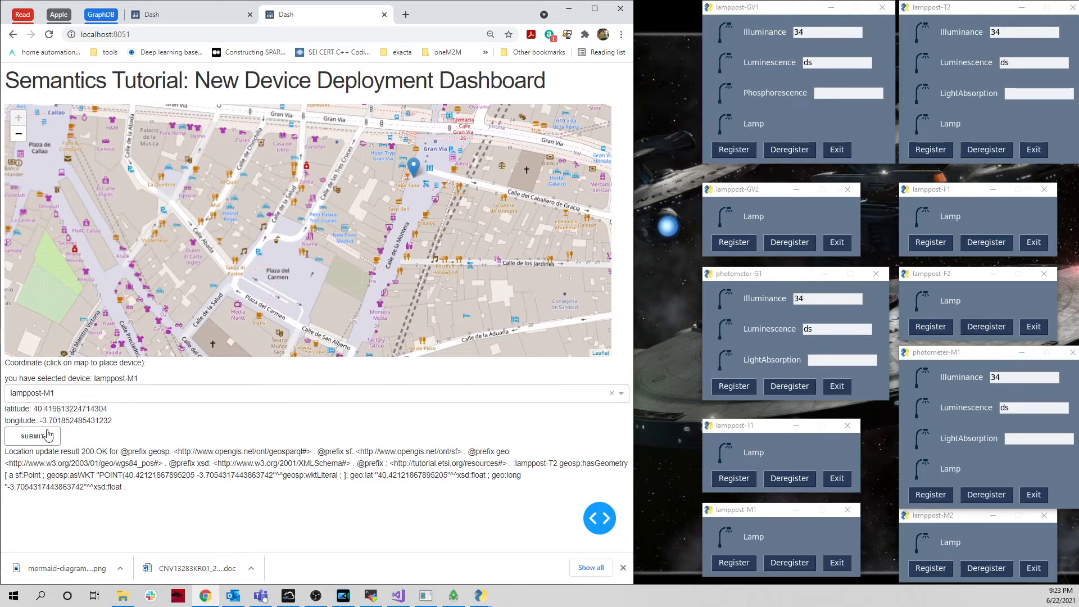
click(33, 436)
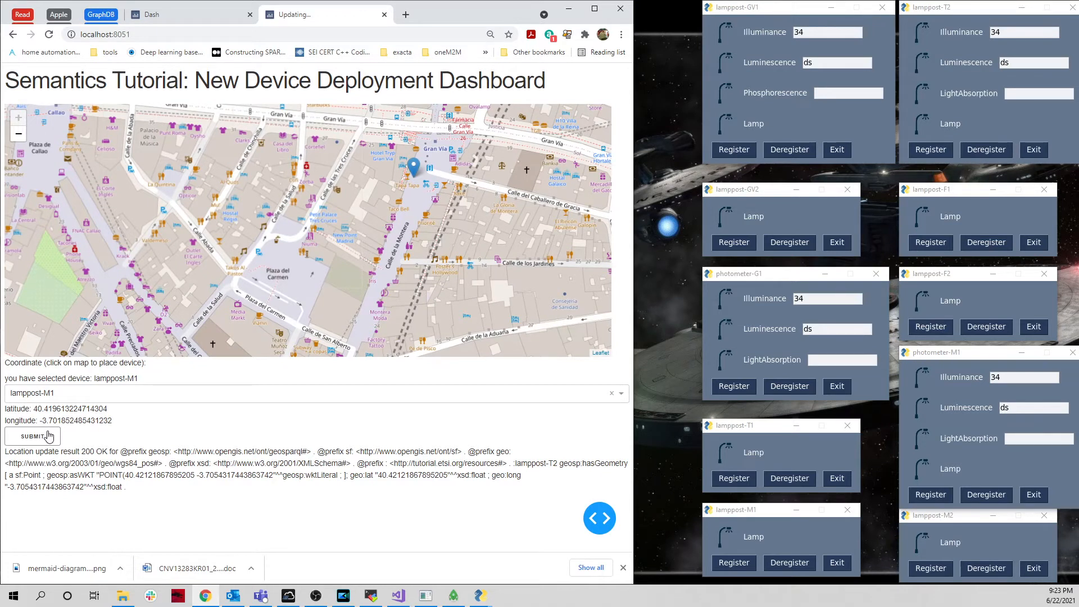
click(32, 436)
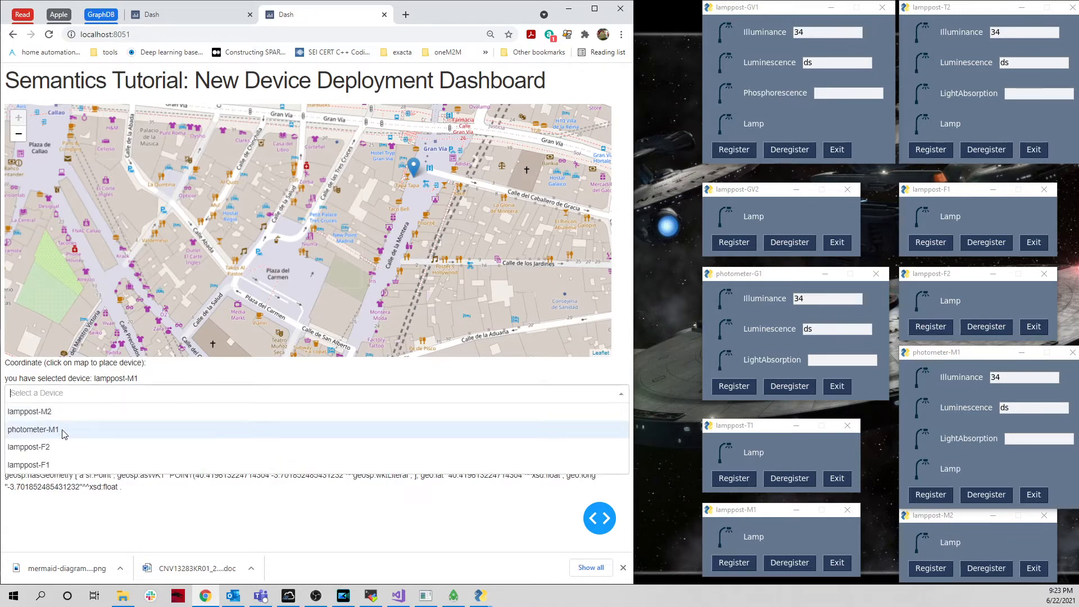
click(29, 412)
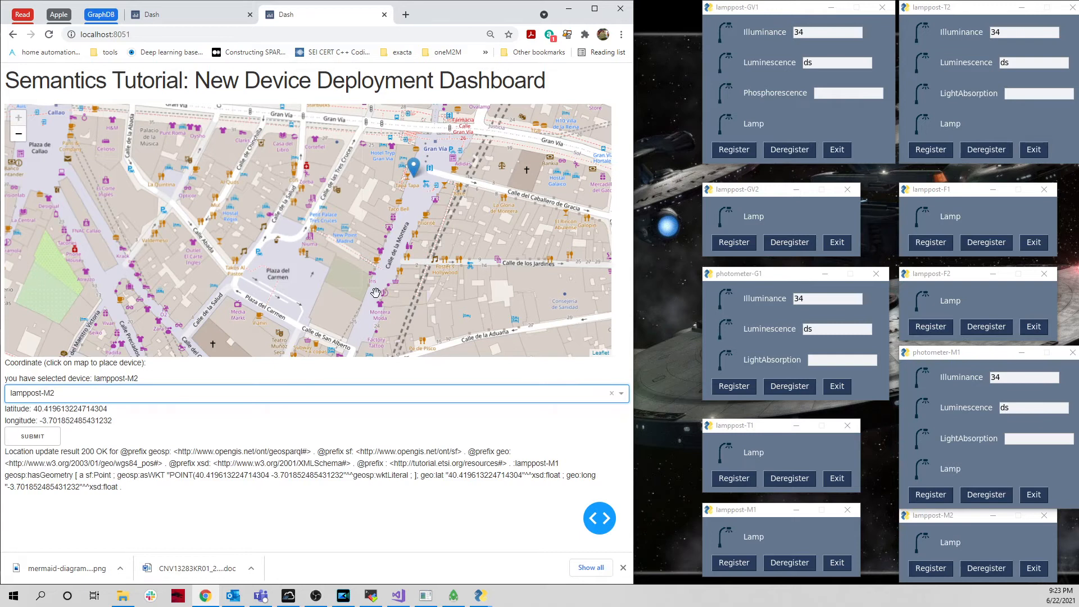
click(372, 279)
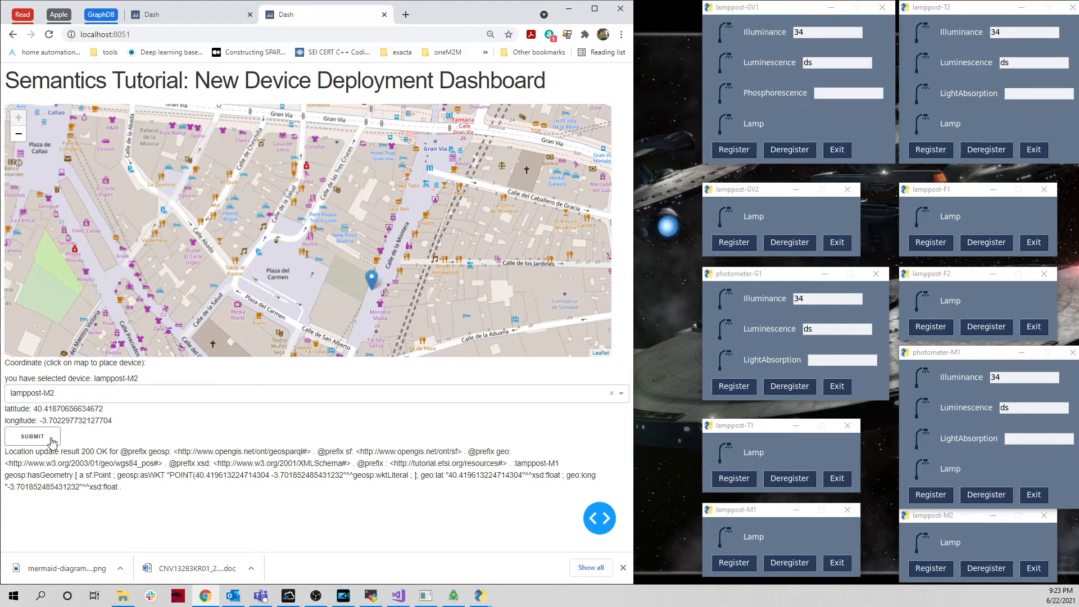
click(32, 436)
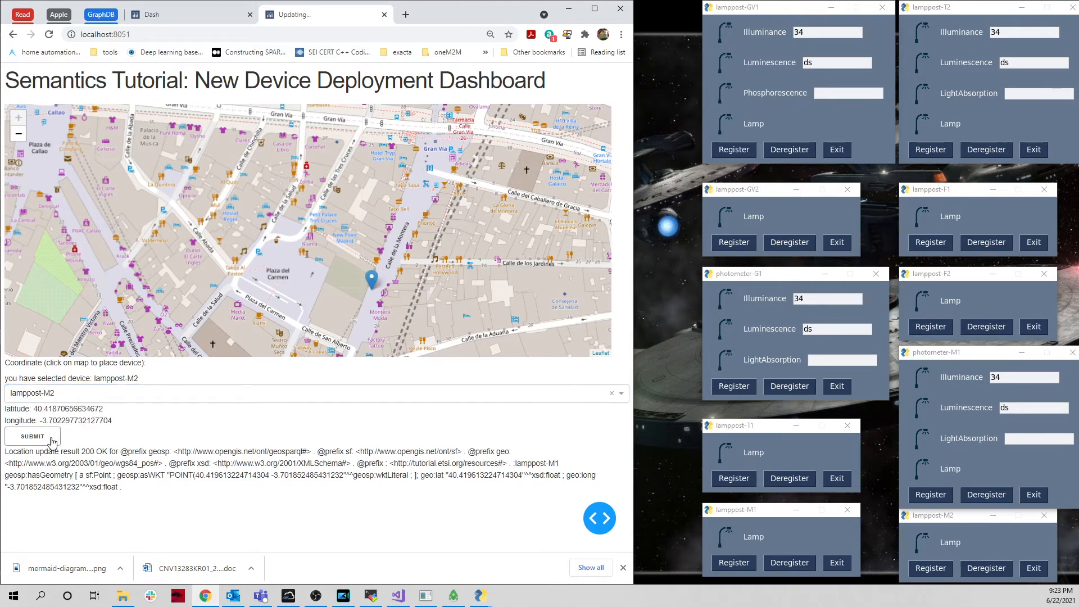
Step: Place photometer-M1 near Calle de la Aduana and submit its location update
click(310, 393)
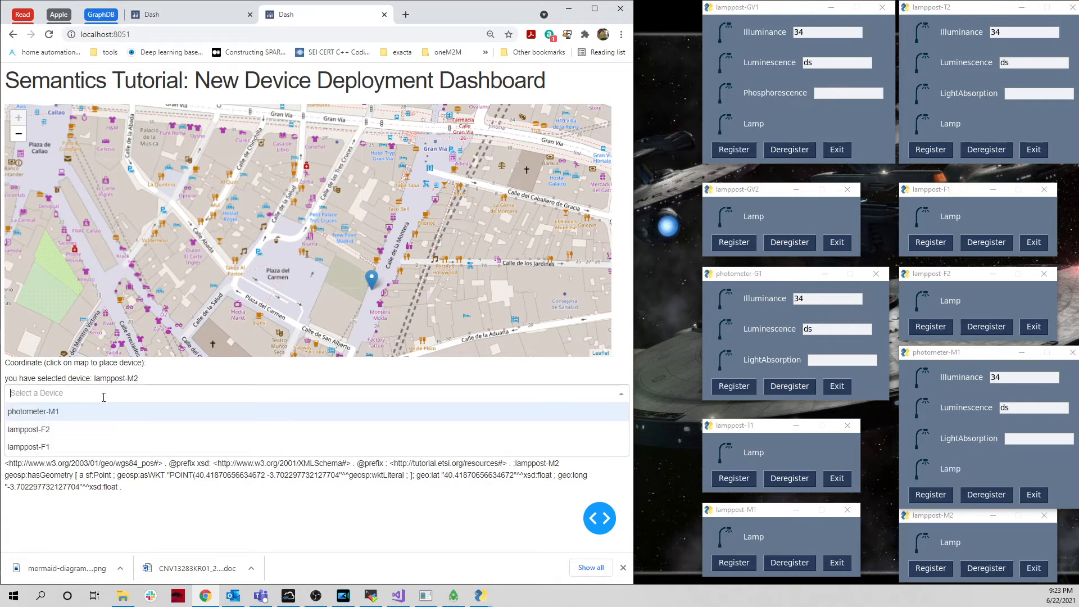
mouse_move(99, 416)
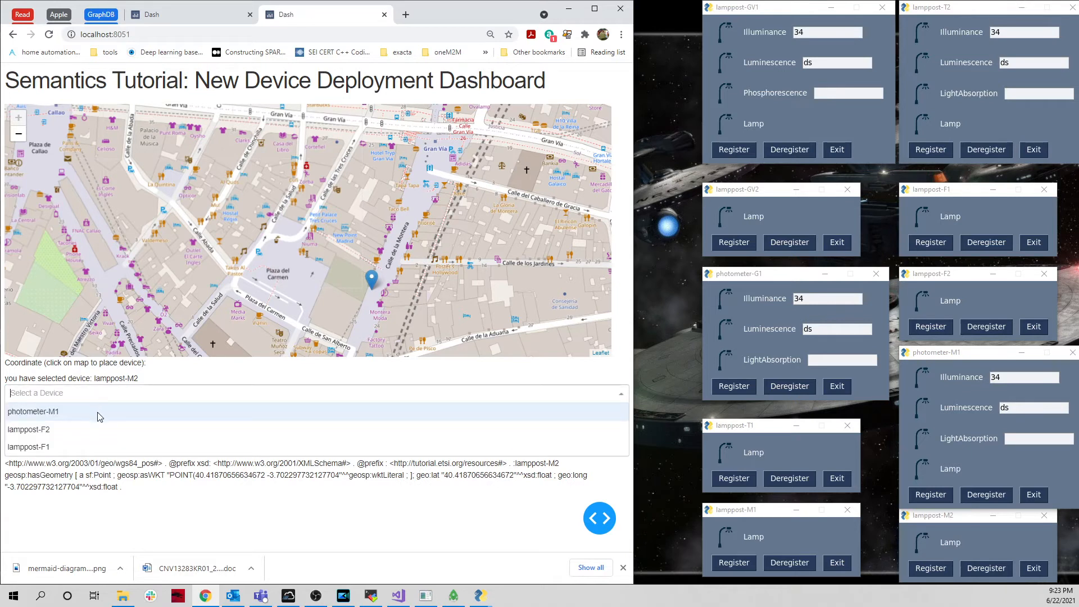
click(33, 411)
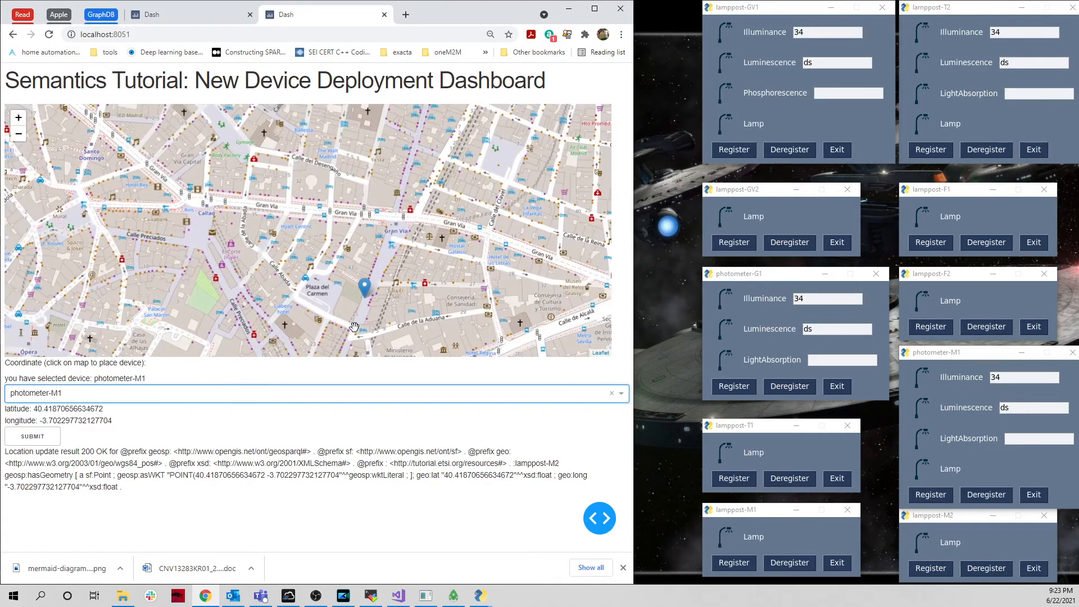
click(354, 318)
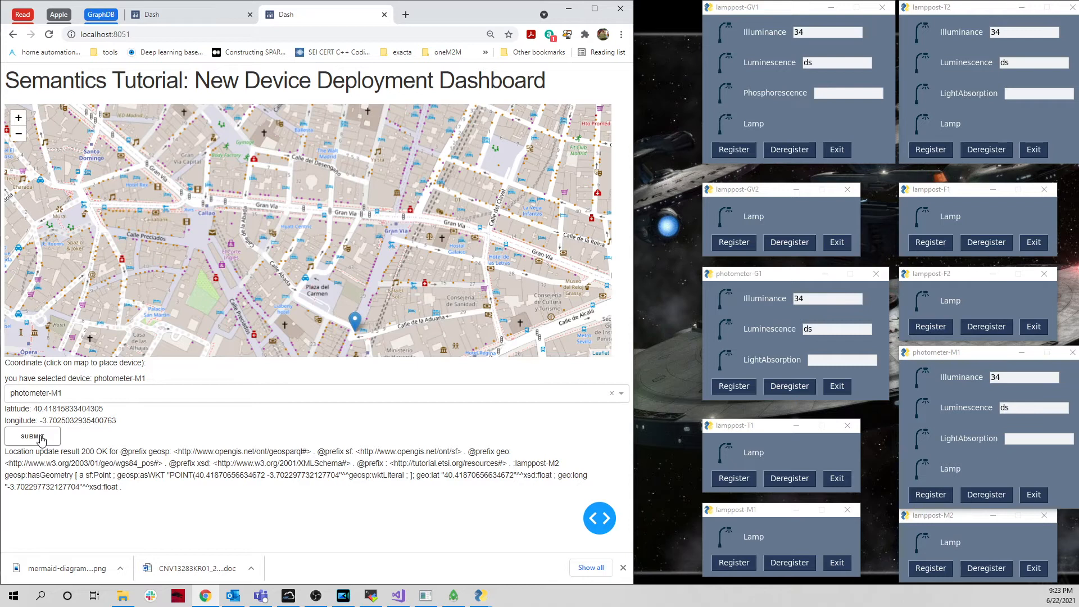
click(33, 436)
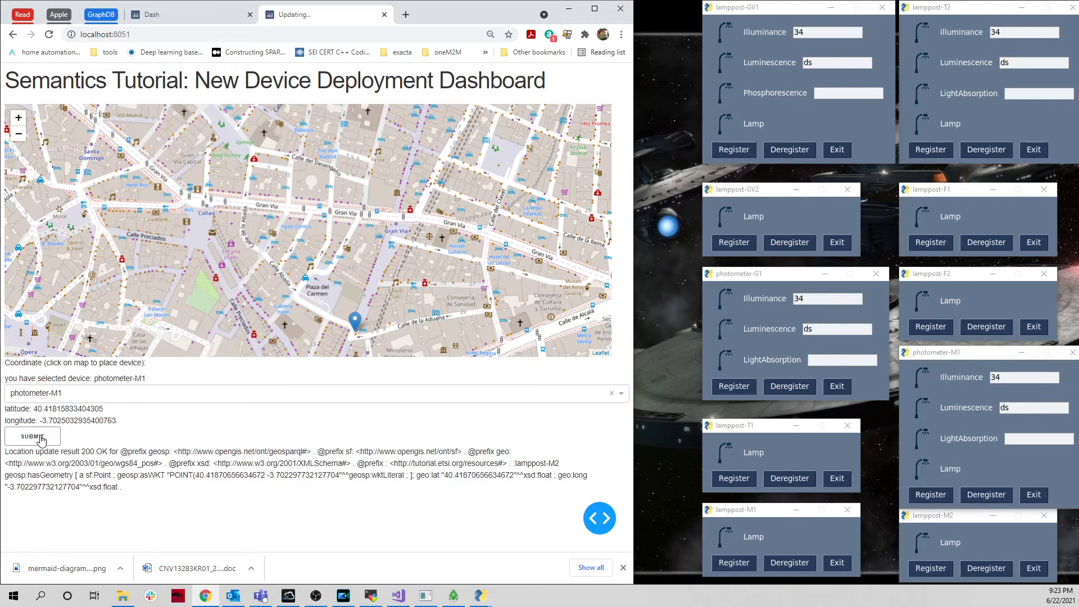
click(33, 436)
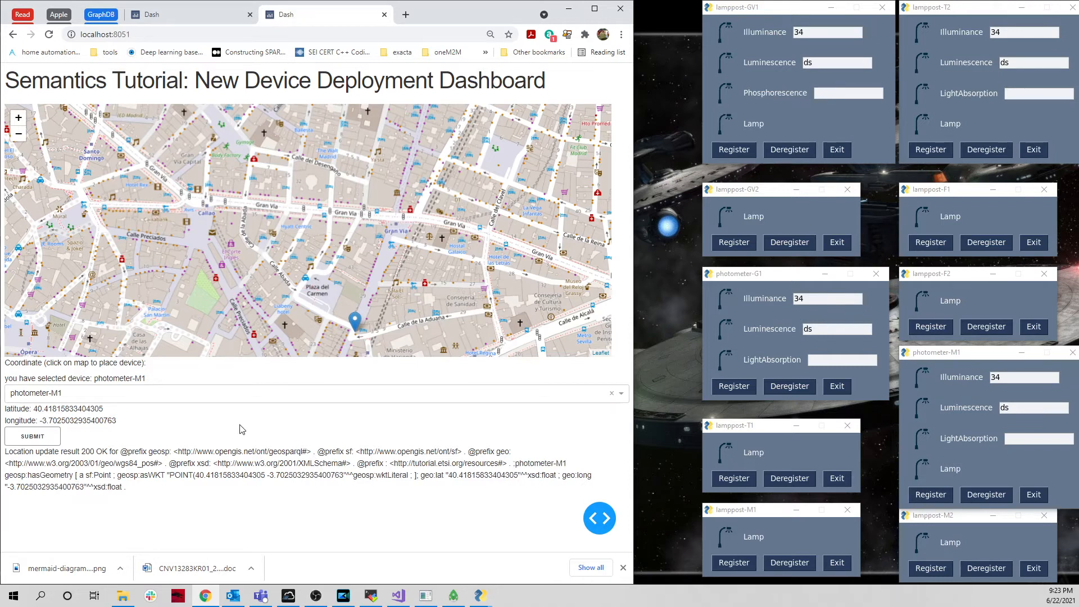
click(611, 394)
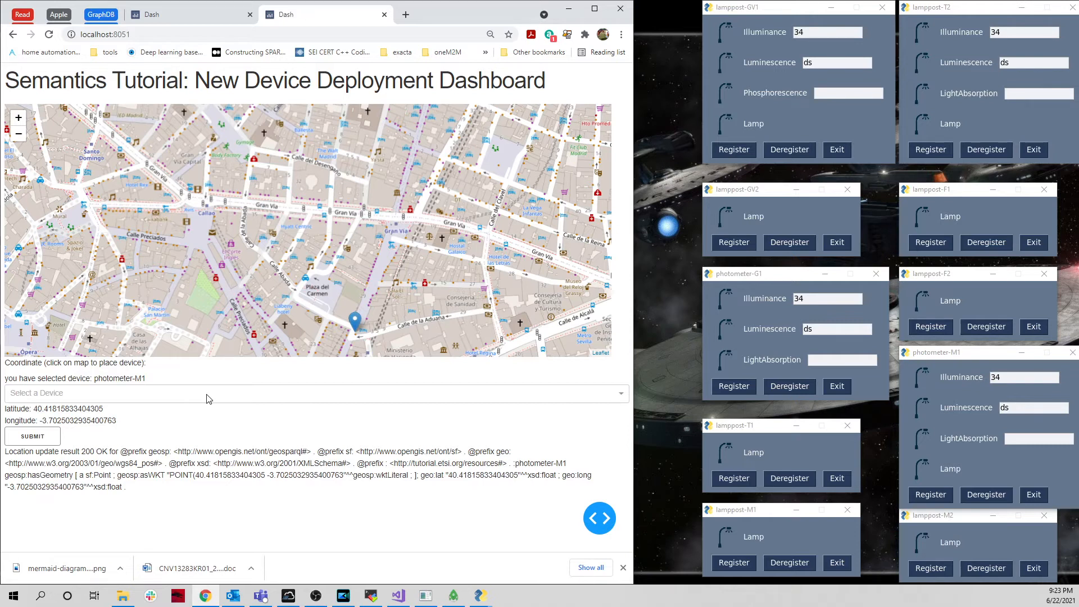
Step: Place lamppost-F1 on the map and submit its location update
click(317, 393)
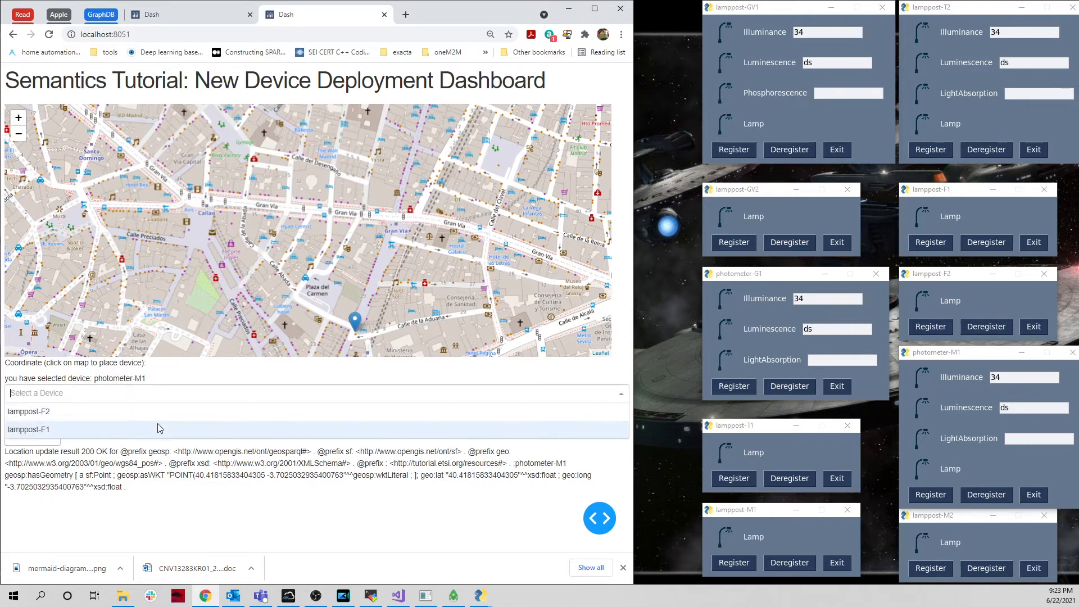
click(27, 428)
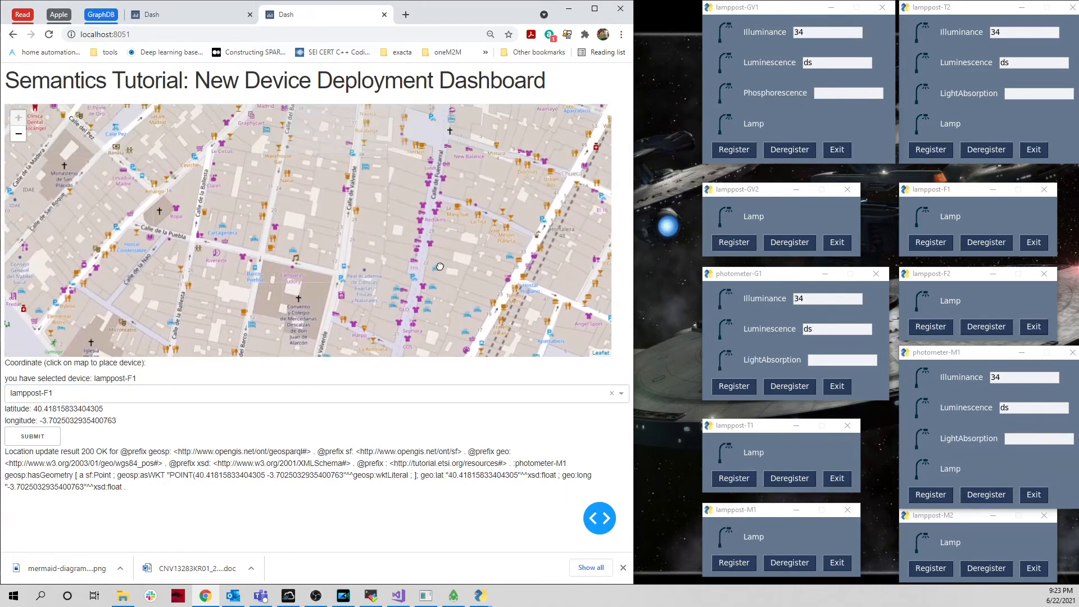
click(437, 154)
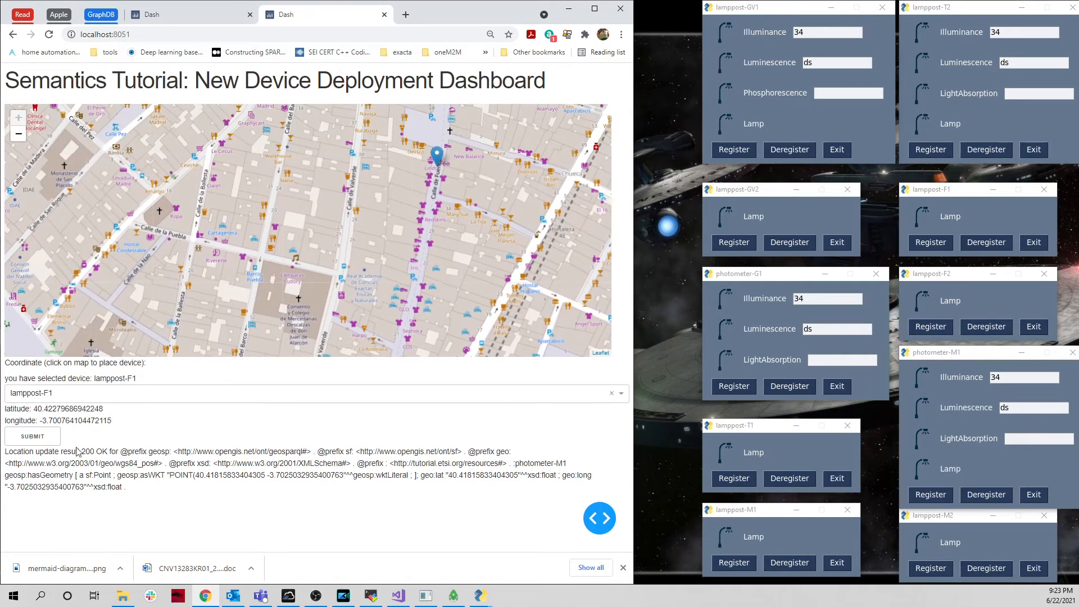
click(32, 436)
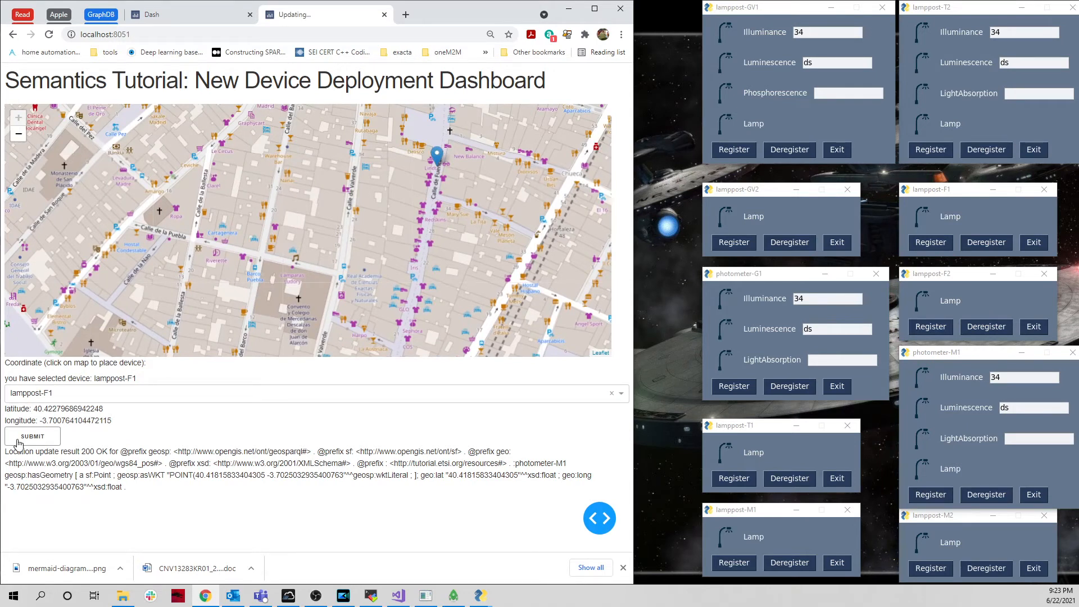
click(32, 436)
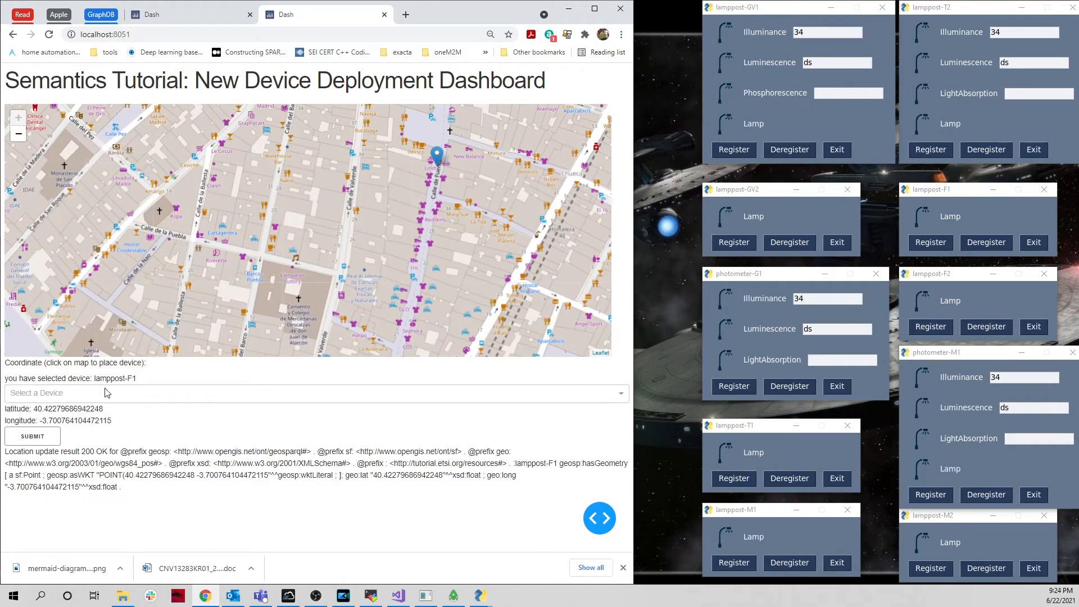
Step: Select lamppost-F2, mark it near Gran Vía and submit its location
click(276, 393)
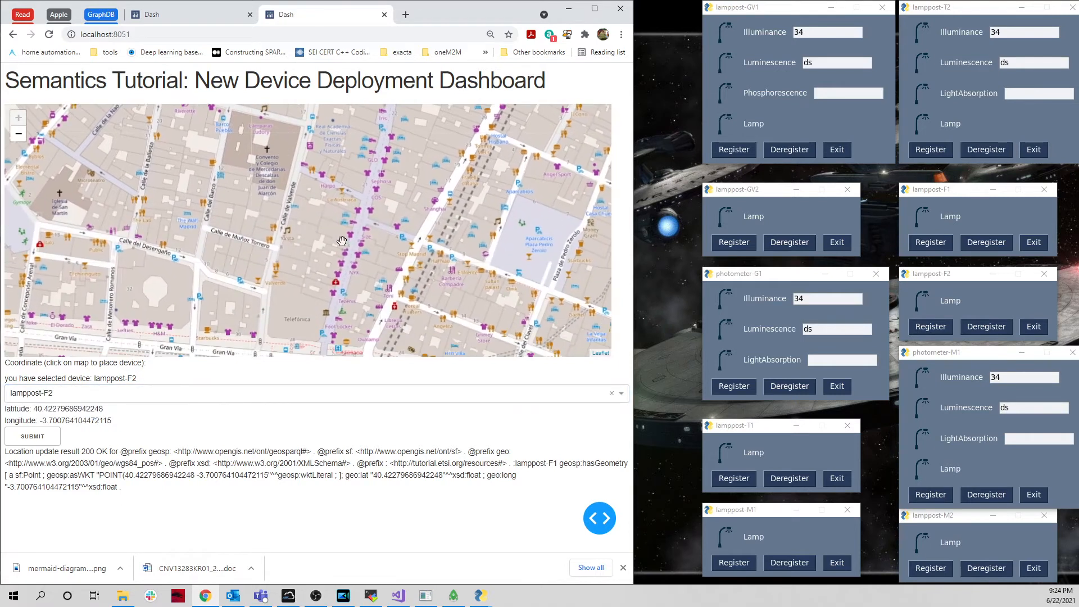
click(346, 255)
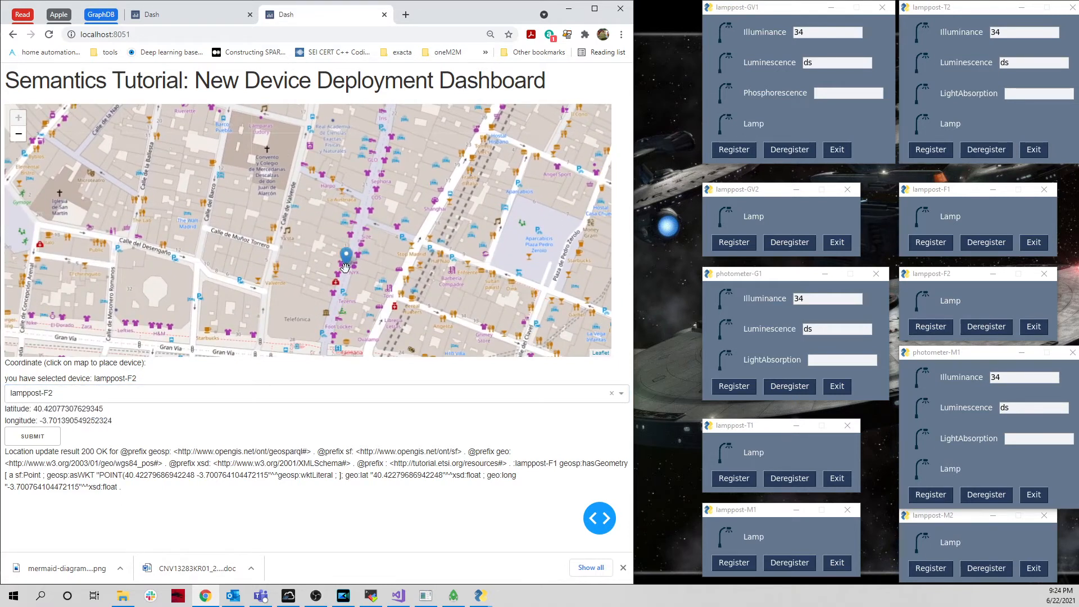
click(31, 436)
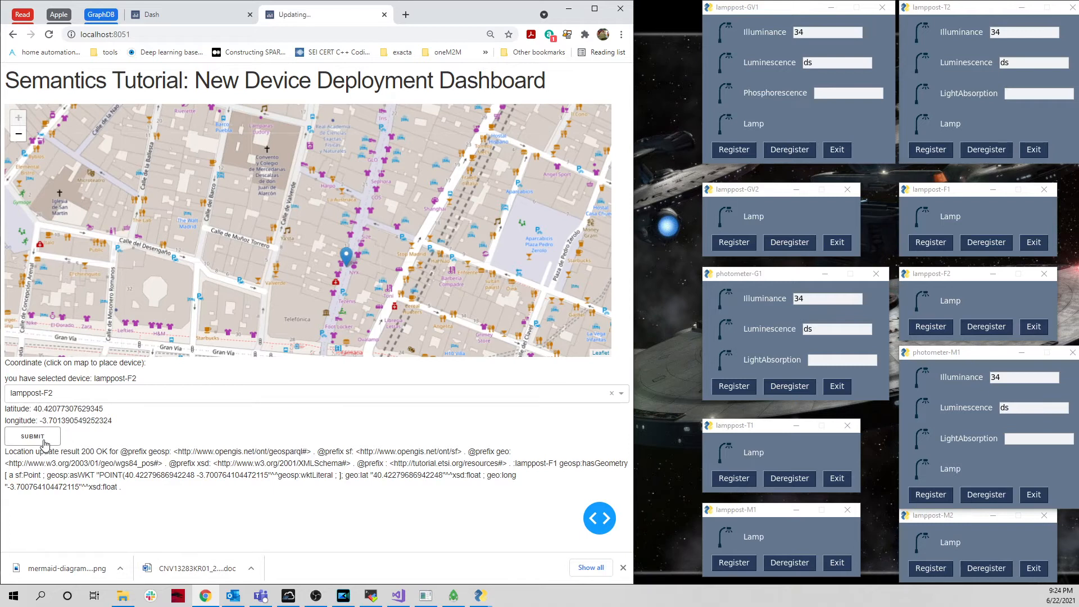
click(32, 436)
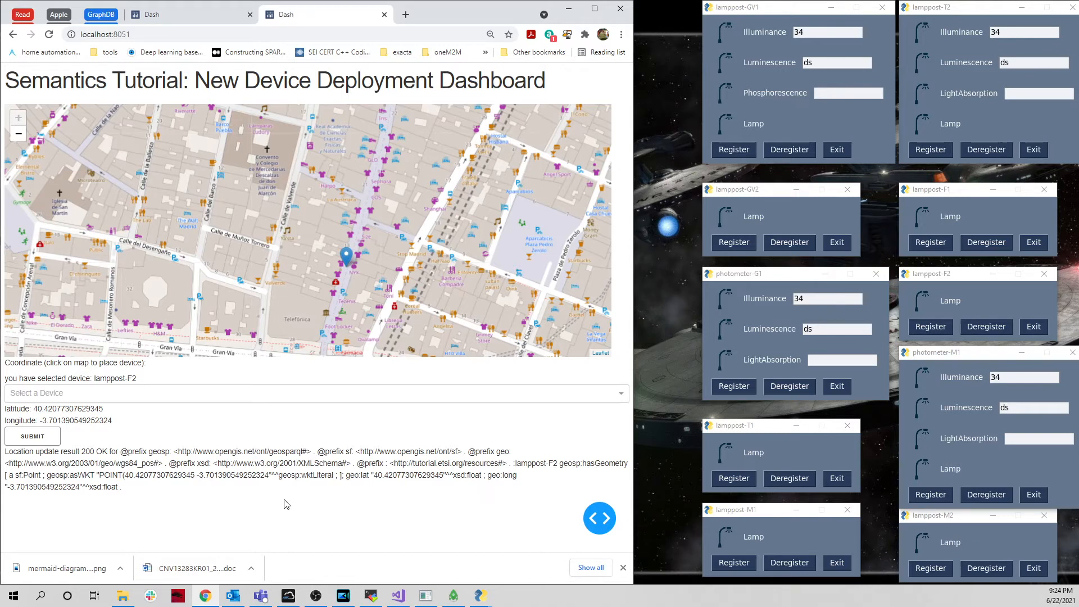
mouse_move(277, 501)
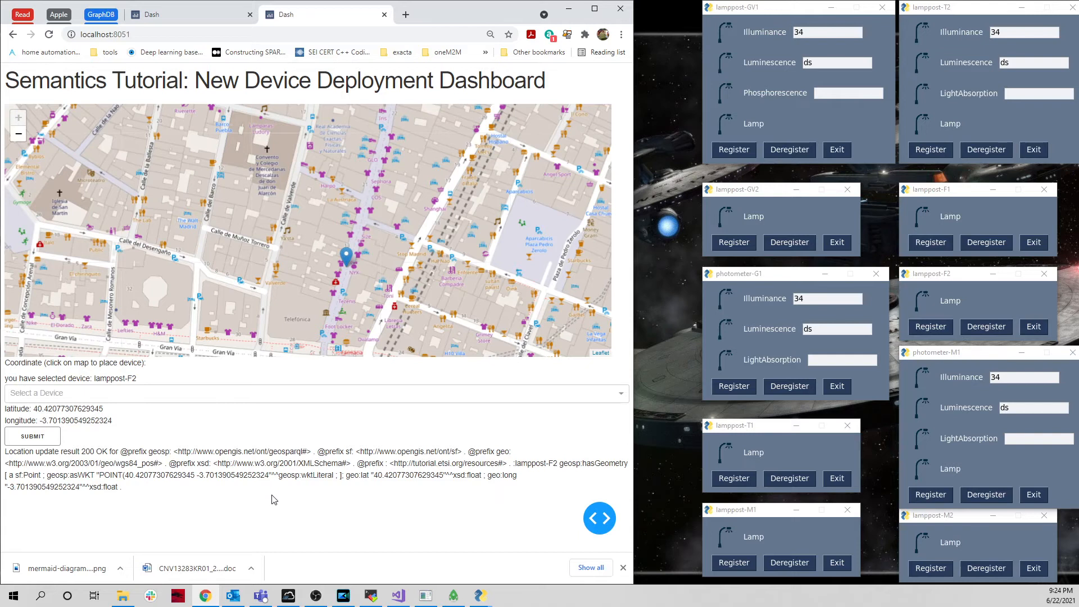
mouse_move(268, 319)
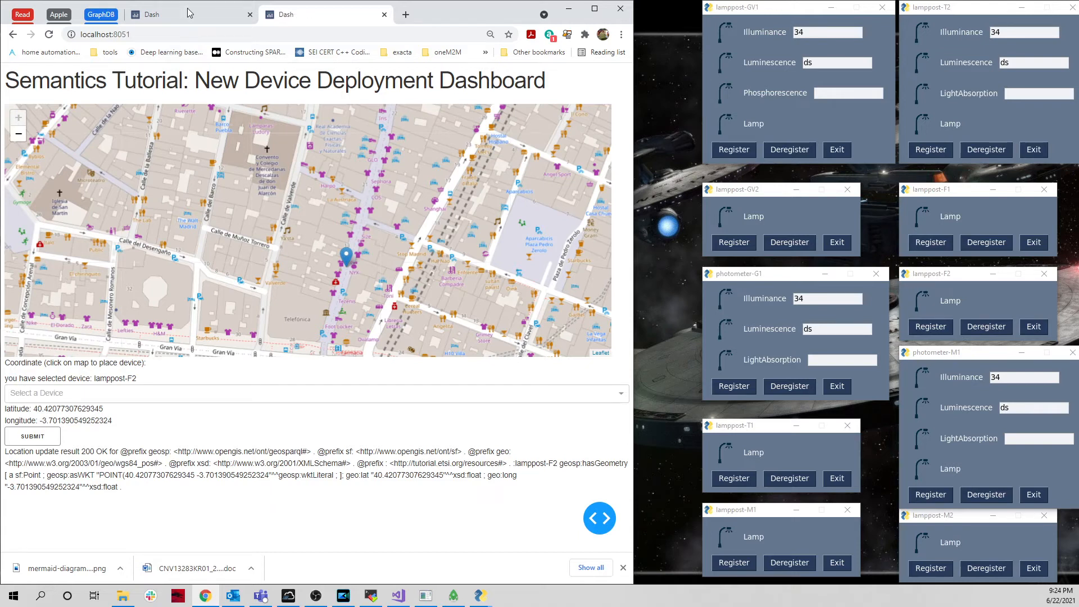
mouse_move(162, 15)
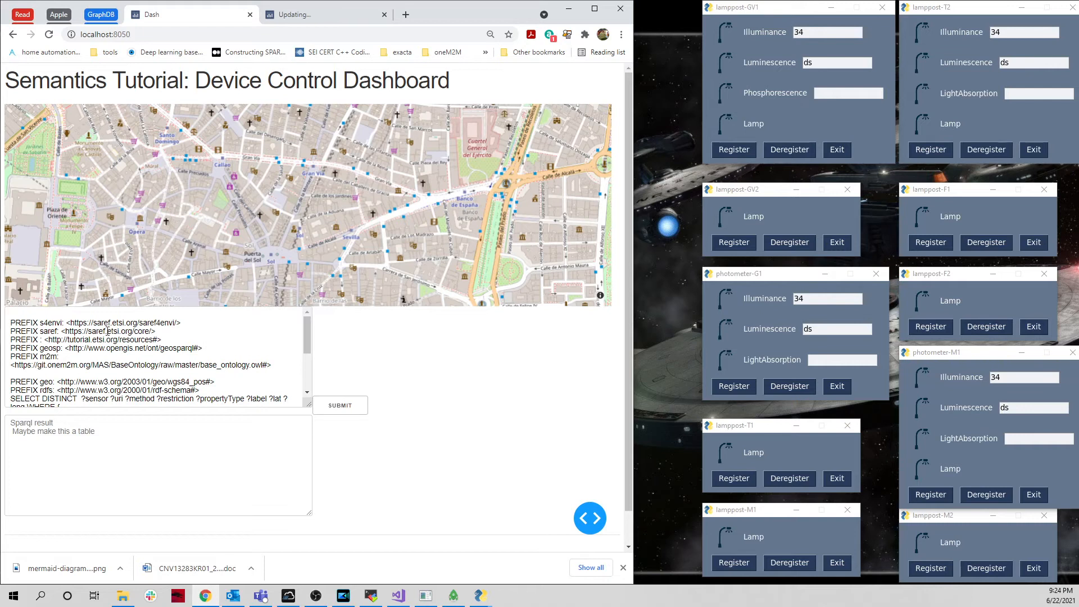
mouse_move(274, 379)
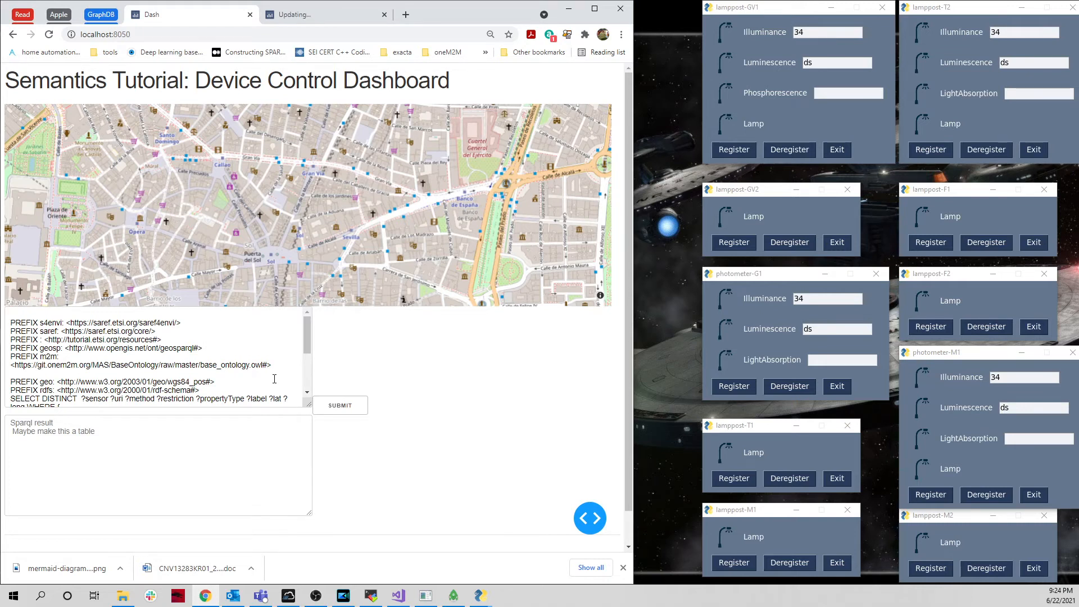
Step: Scroll through the SPARQL query text for device states and locations
scroll(down, 3)
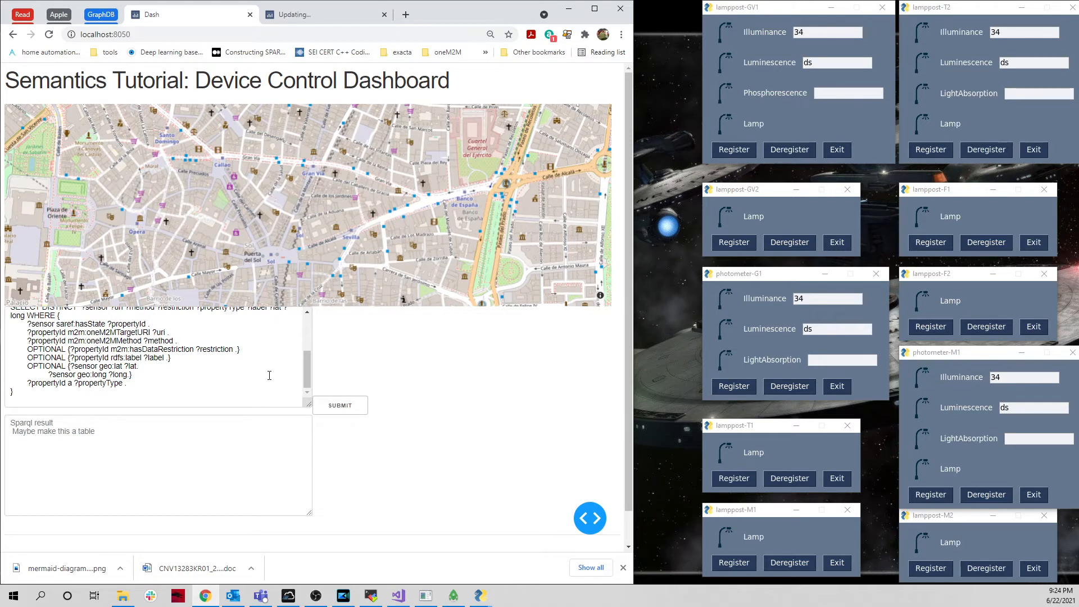
scroll(up, 3)
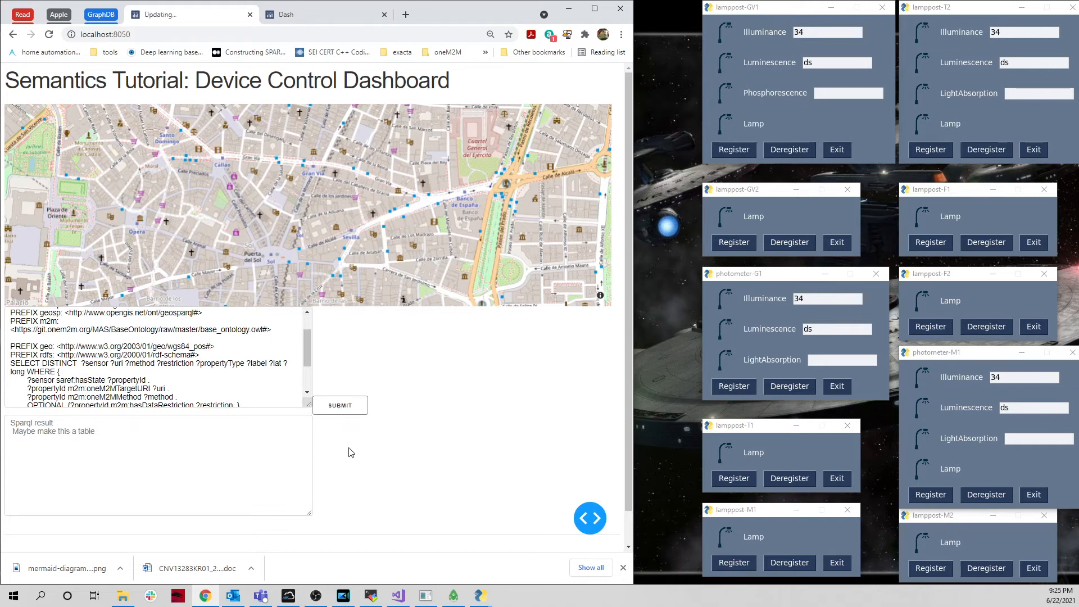
Step: Submit the SPARQL query and review the JSON sensor results and magenta map markers
click(340, 404)
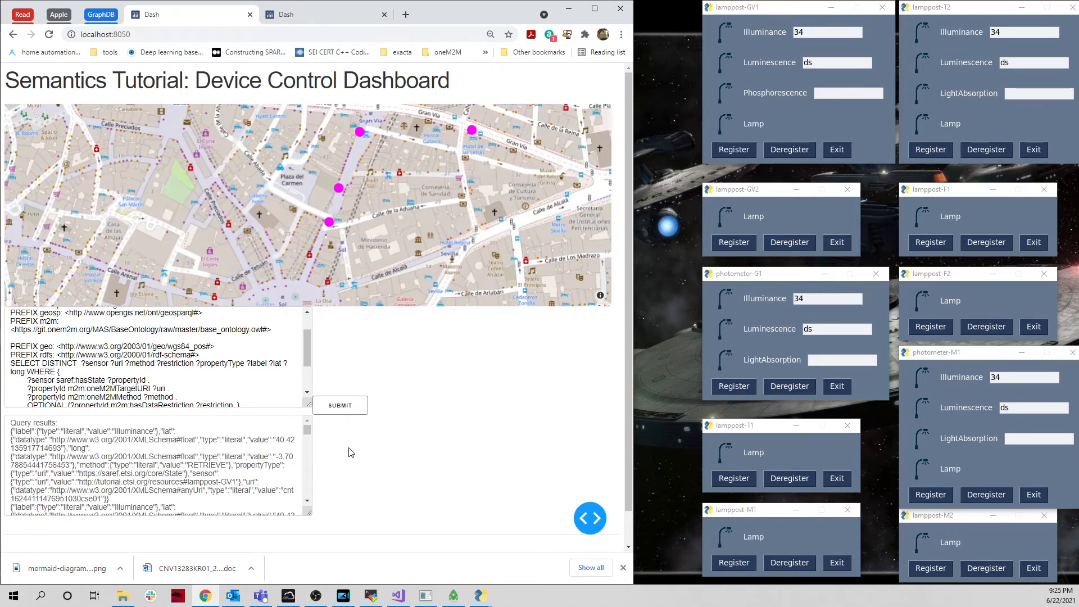
click(340, 405)
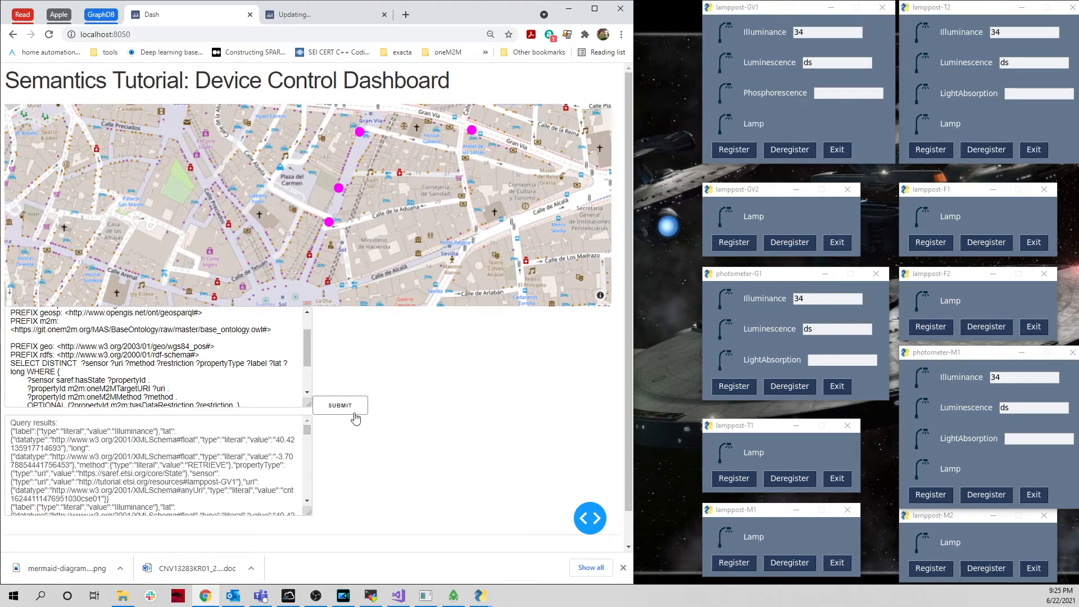
click(339, 404)
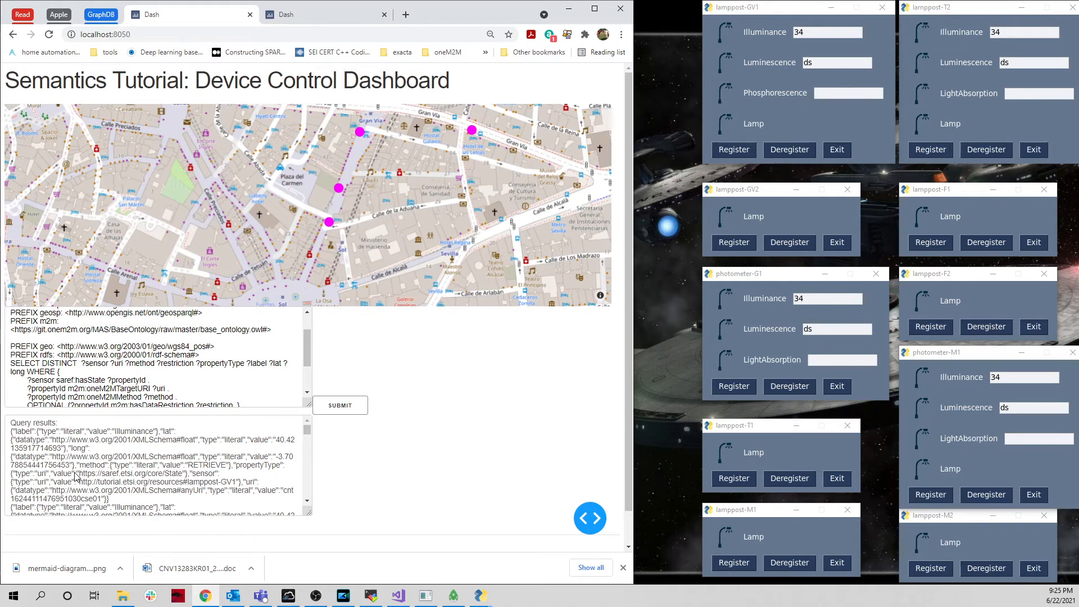
scroll(down, 3)
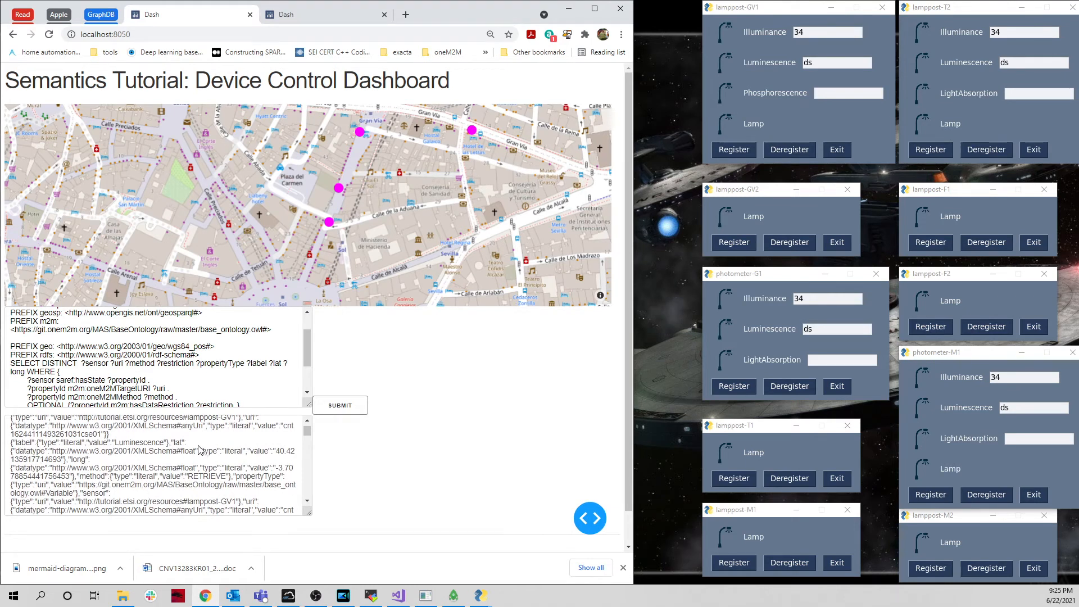
click(339, 404)
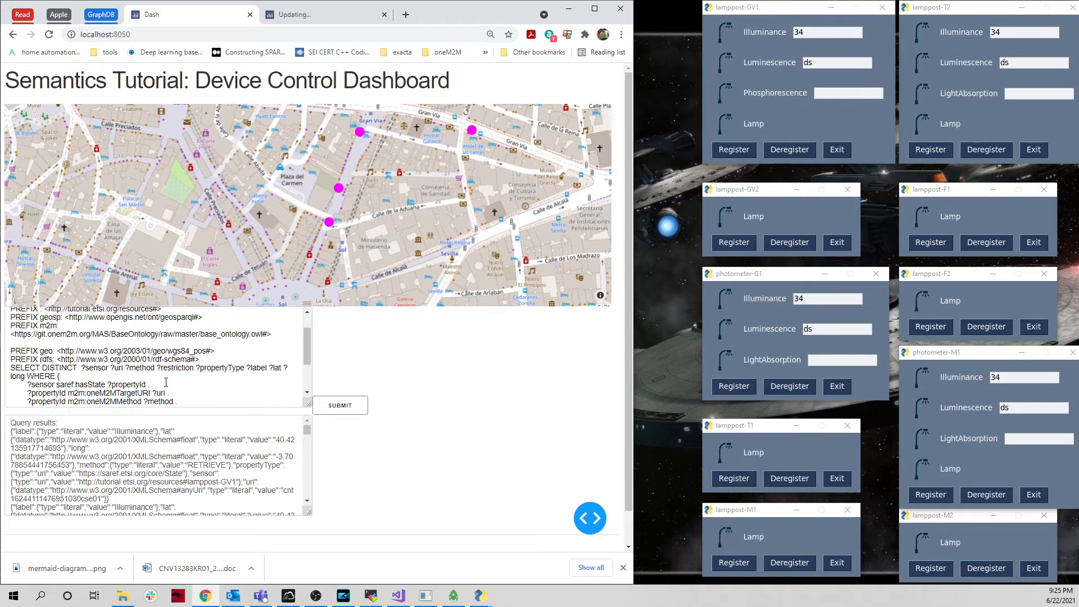
scroll(up, 3)
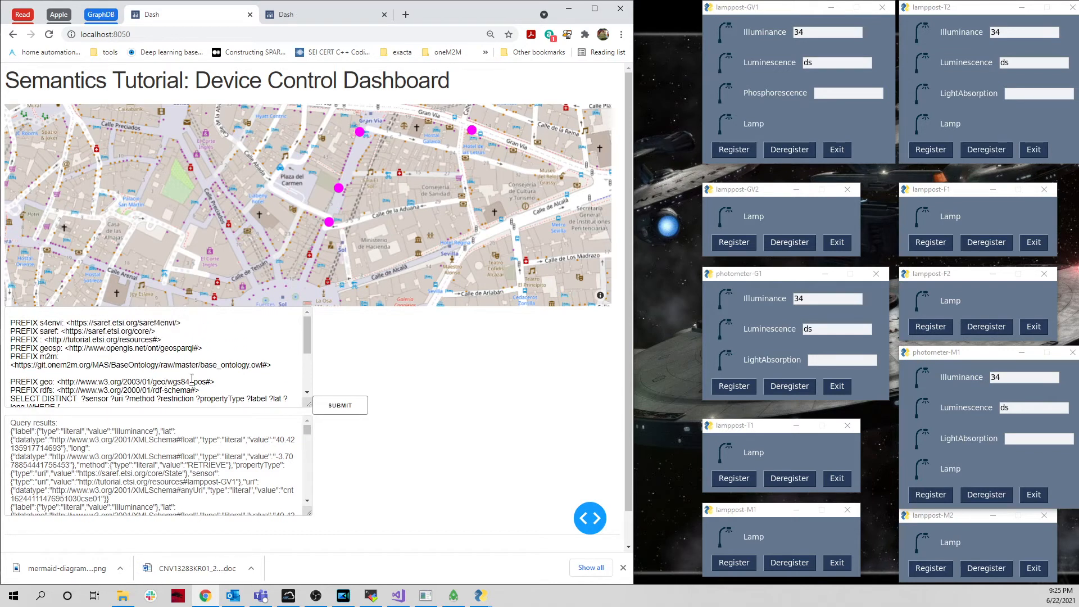
scroll(down, 3)
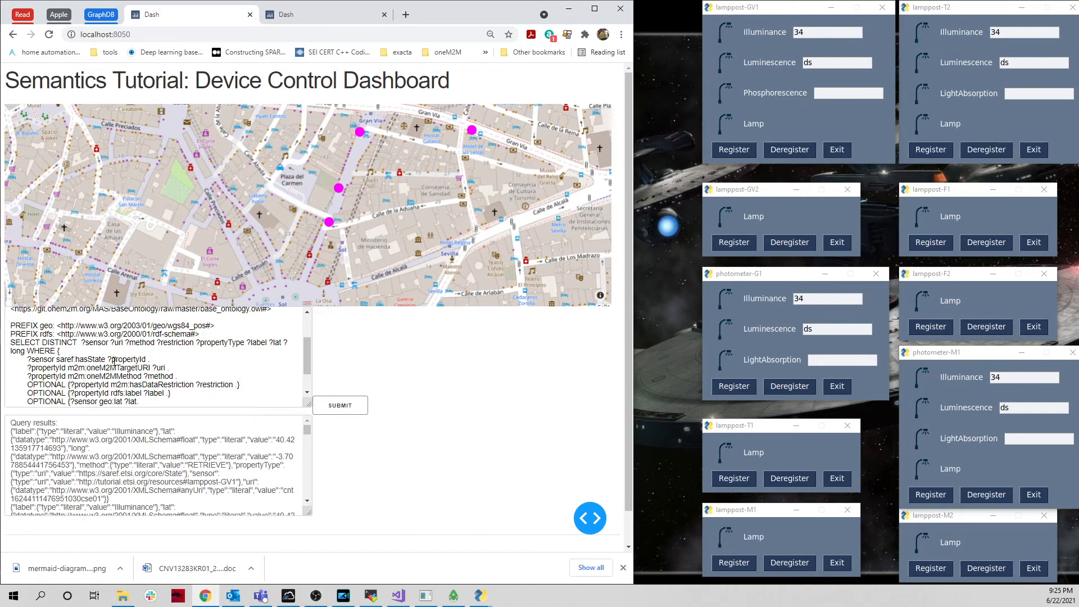
click(340, 405)
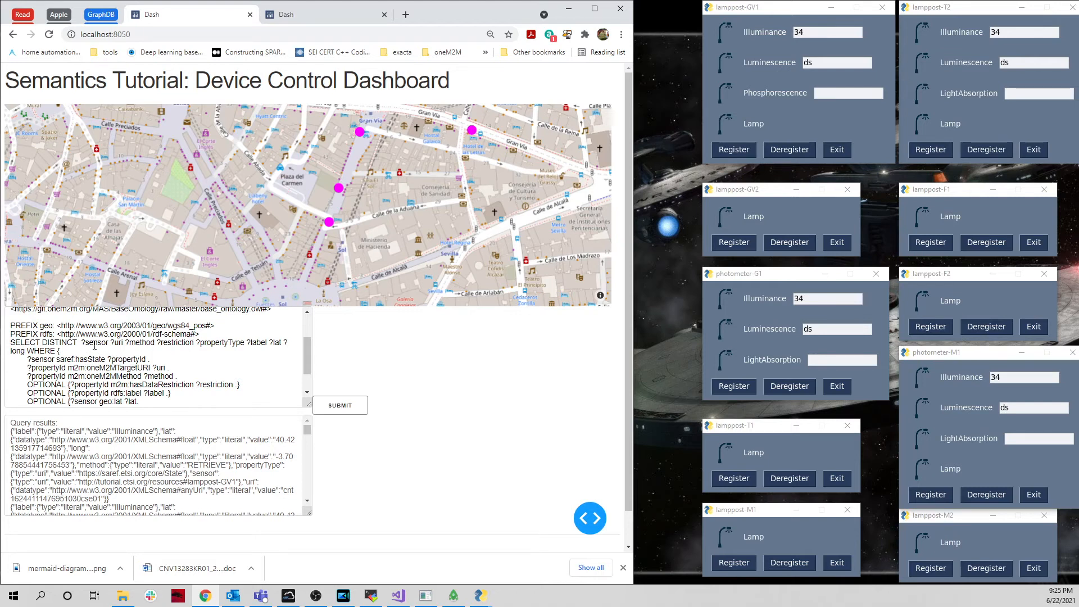
click(339, 404)
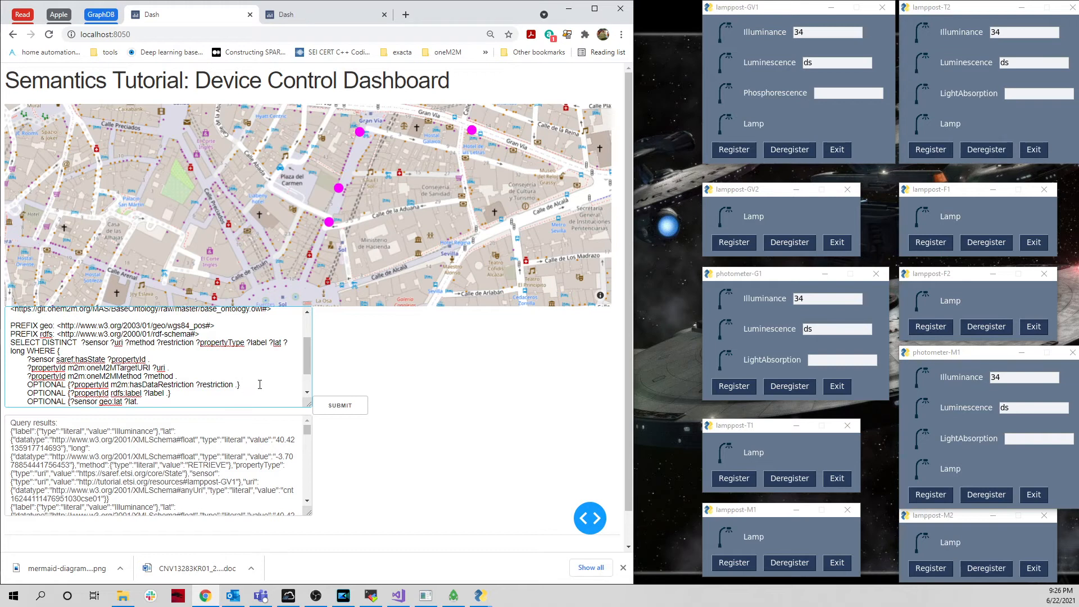
mouse_move(129, 350)
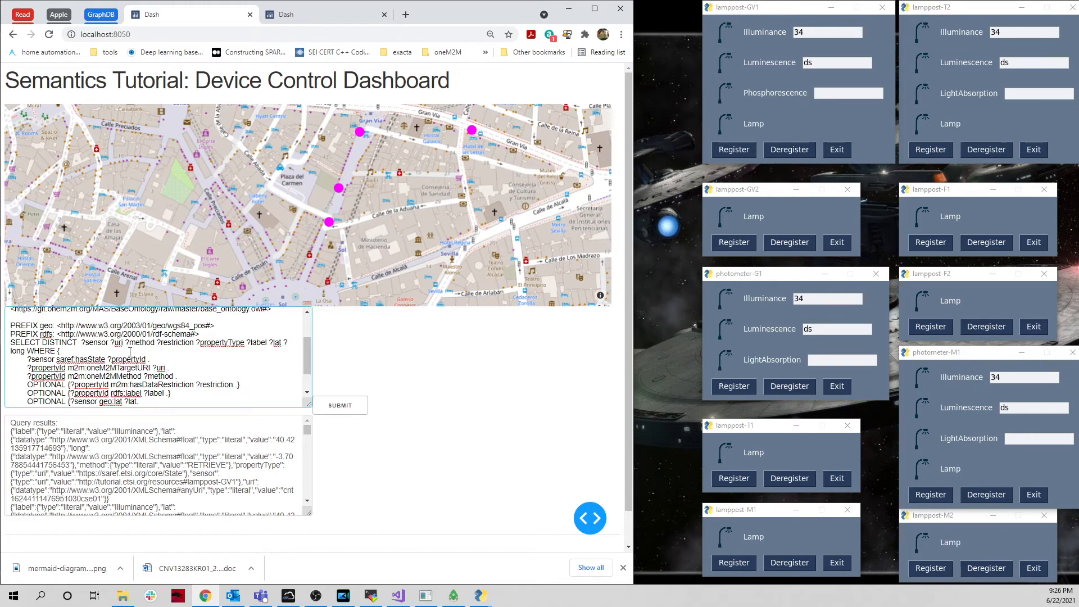
click(328, 223)
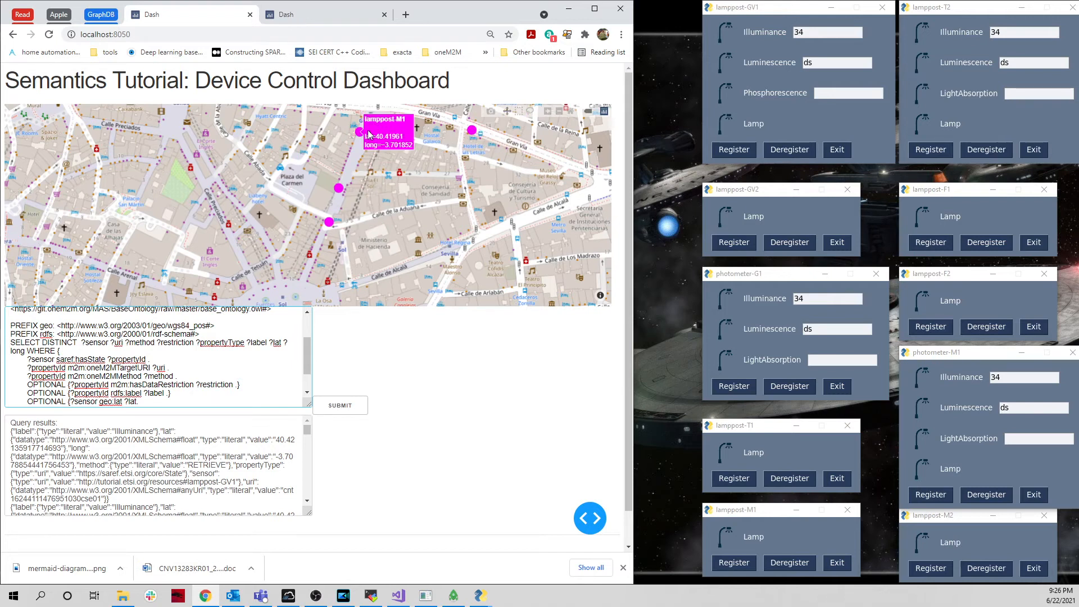
click(358, 131)
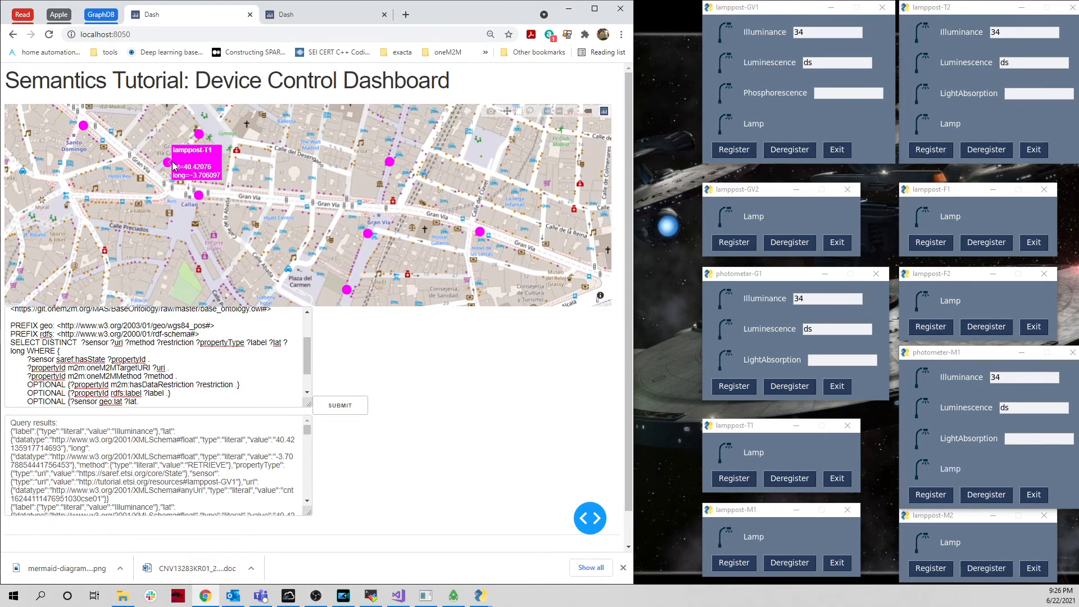
click(83, 124)
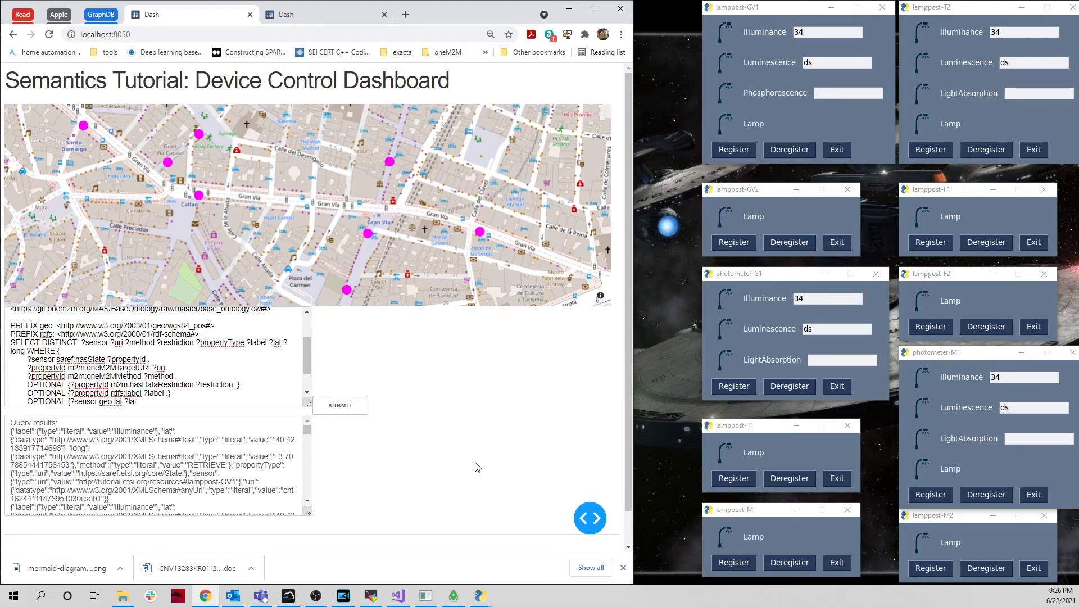
click(339, 404)
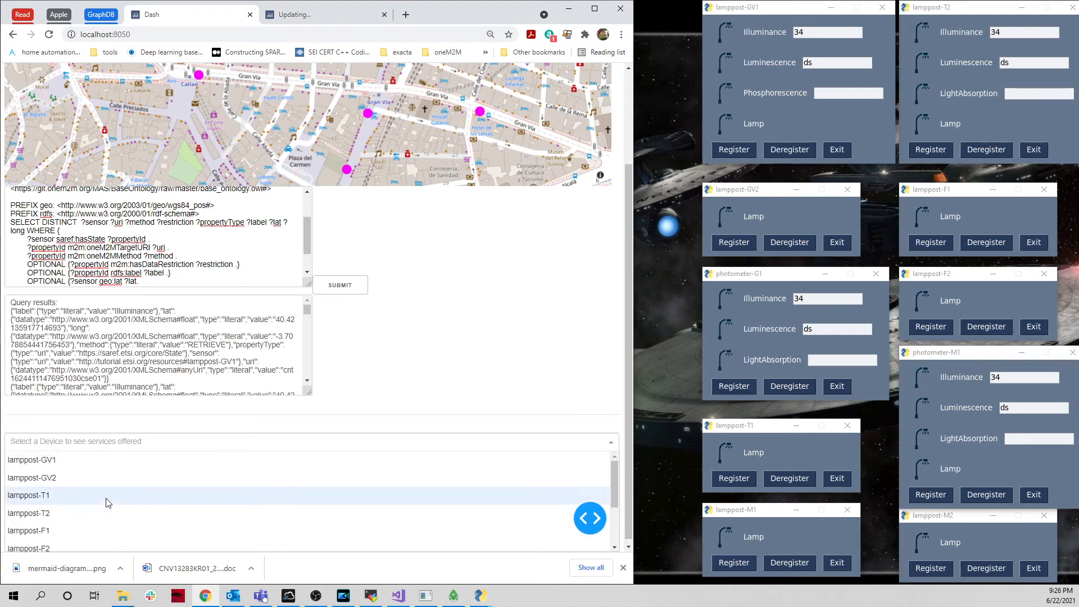
Step: Select lamppost-GV1 and toggle ONSTATE/OFFSTATE, lighting its lamp then leaving it unlit
click(31, 460)
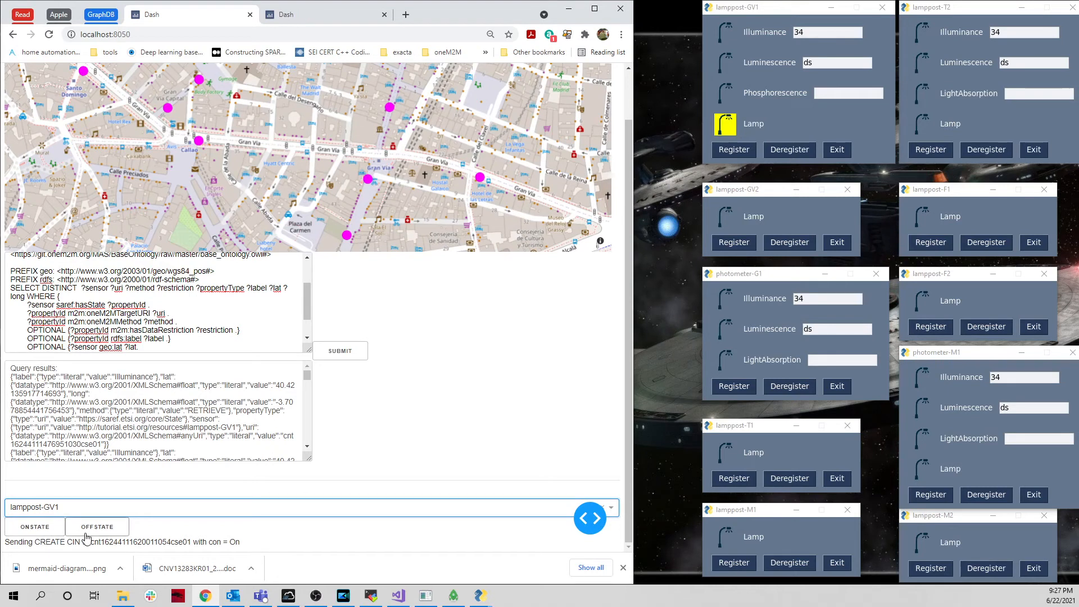
click(35, 526)
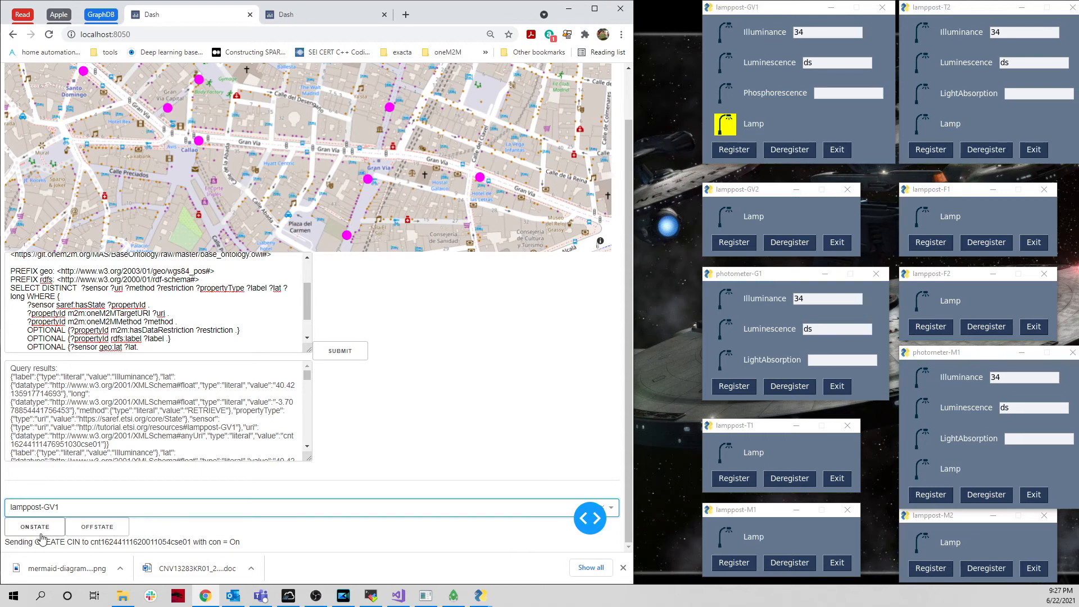
click(97, 526)
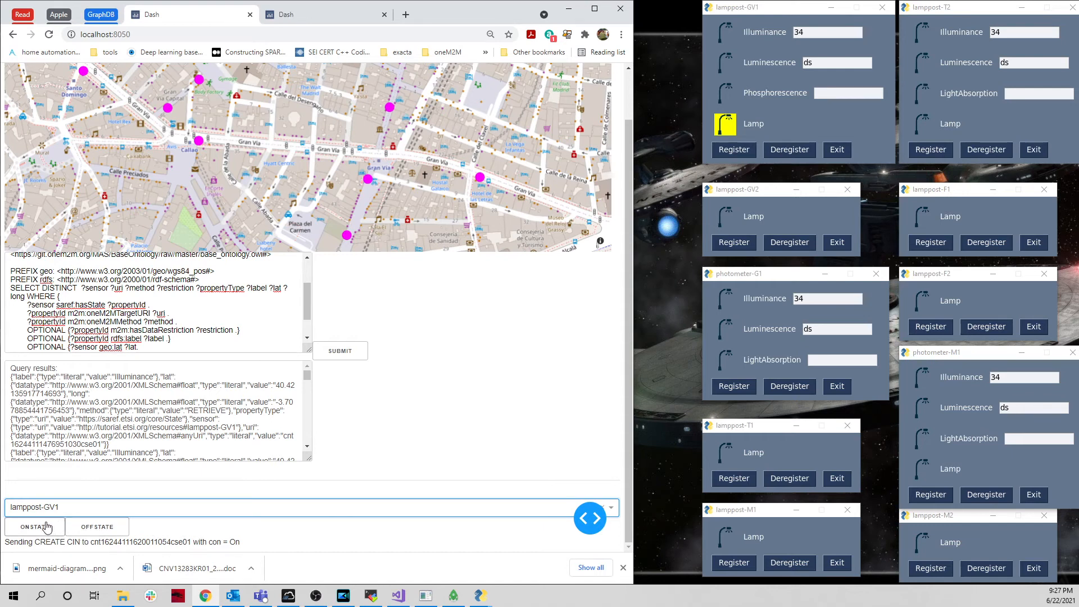
click(35, 526)
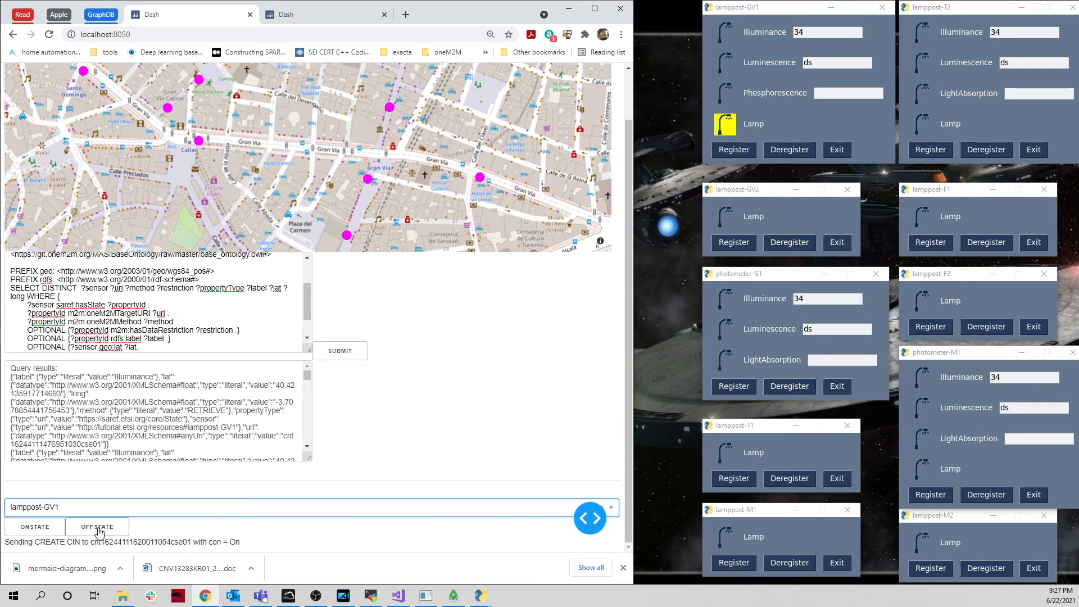
click(97, 526)
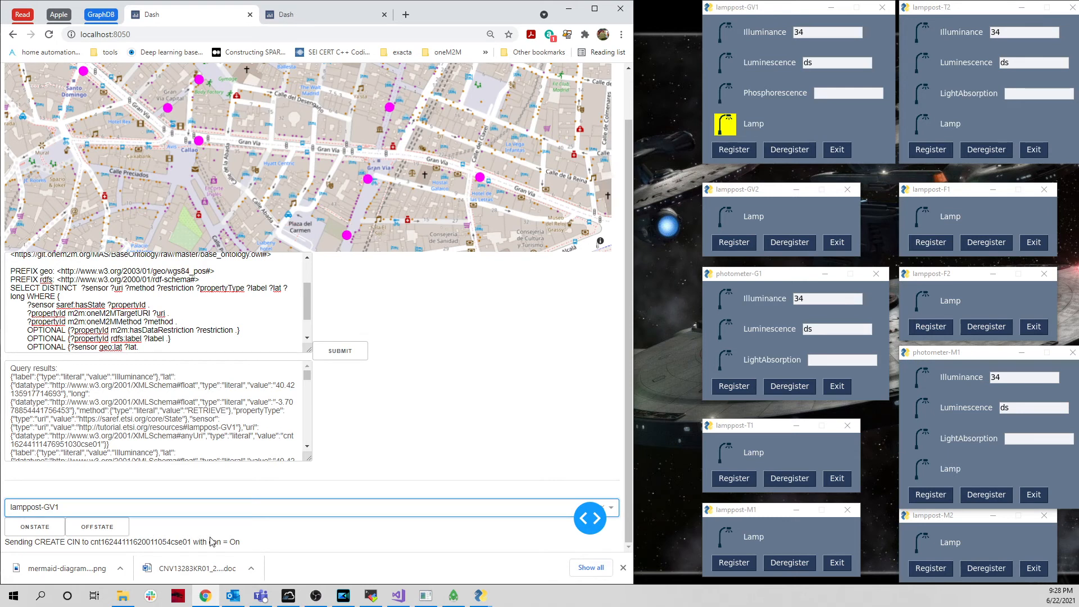
click(35, 526)
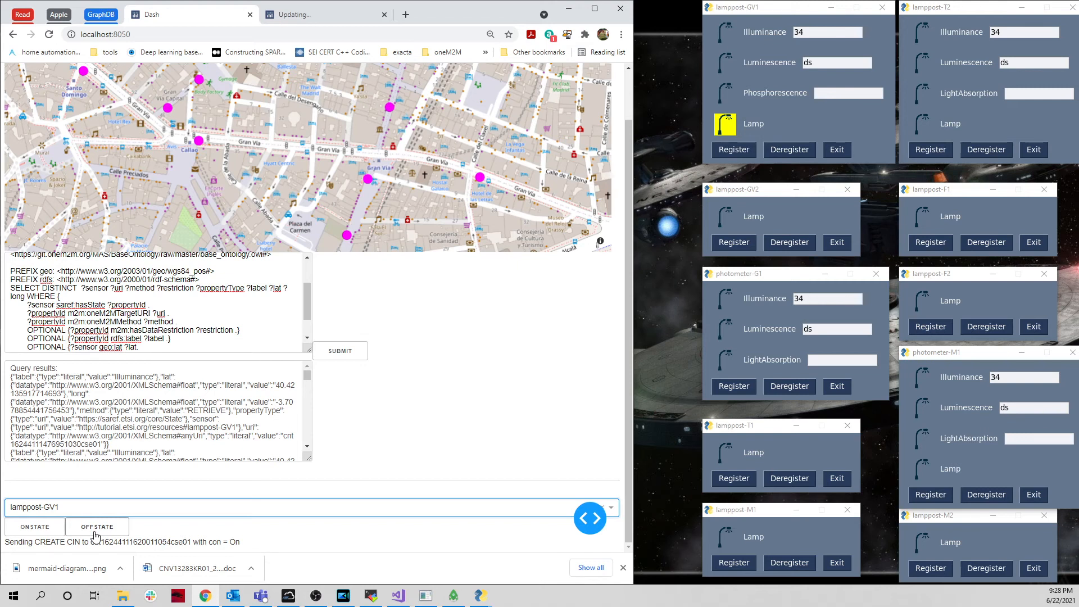
click(97, 526)
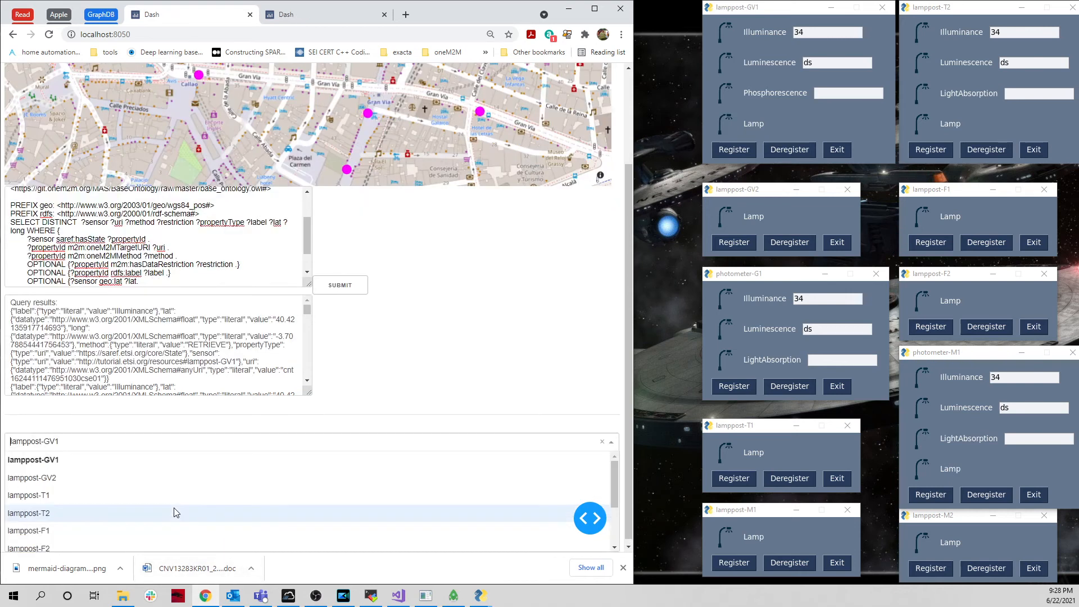
mouse_move(104, 494)
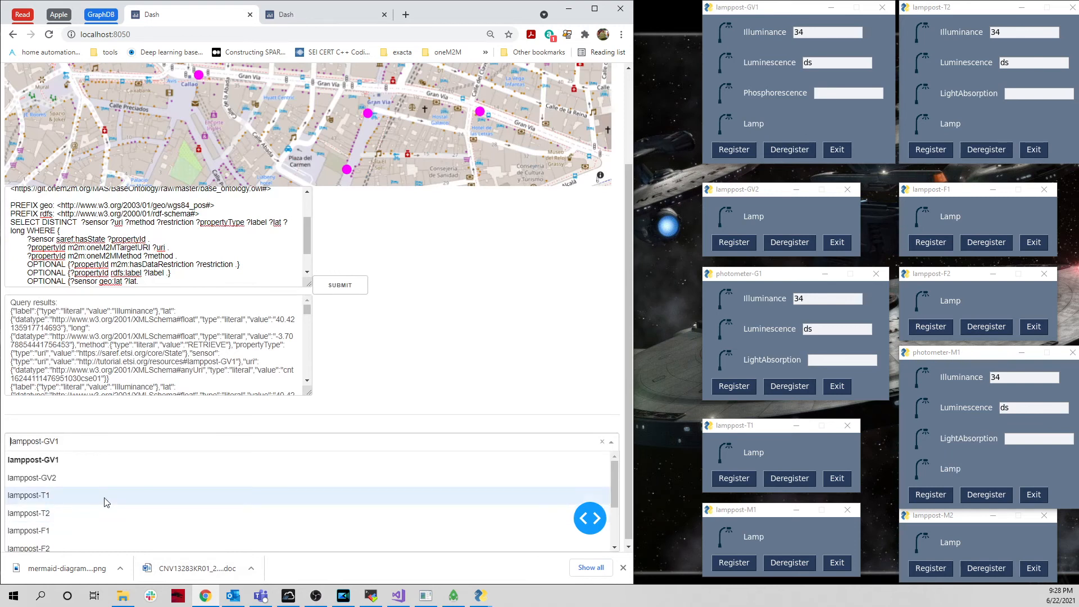
Step: Select lamppost-GV2 and switch its lamp on, then off
click(31, 478)
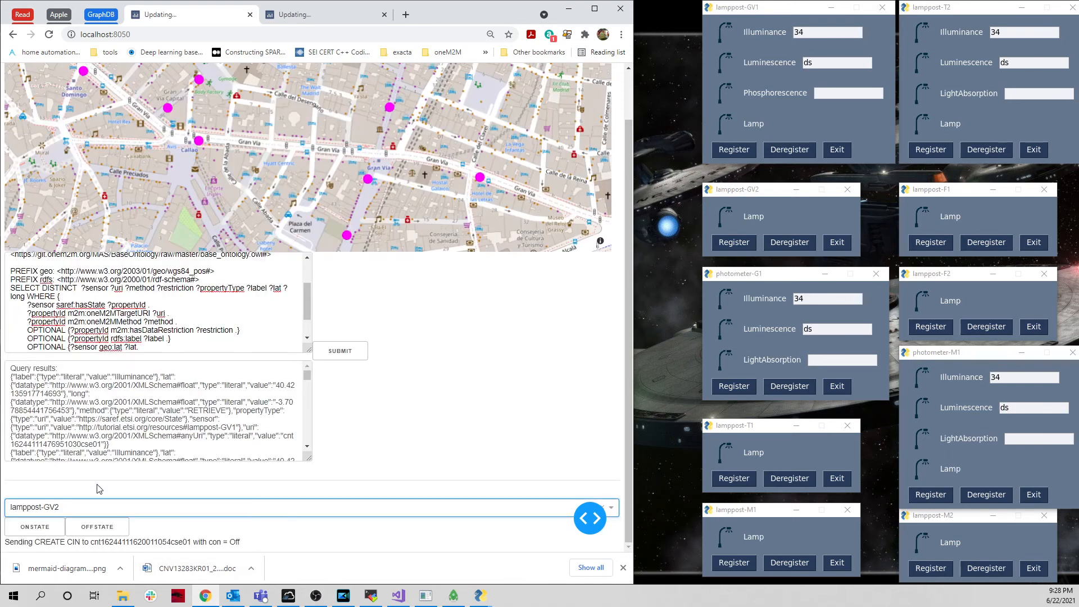
click(34, 526)
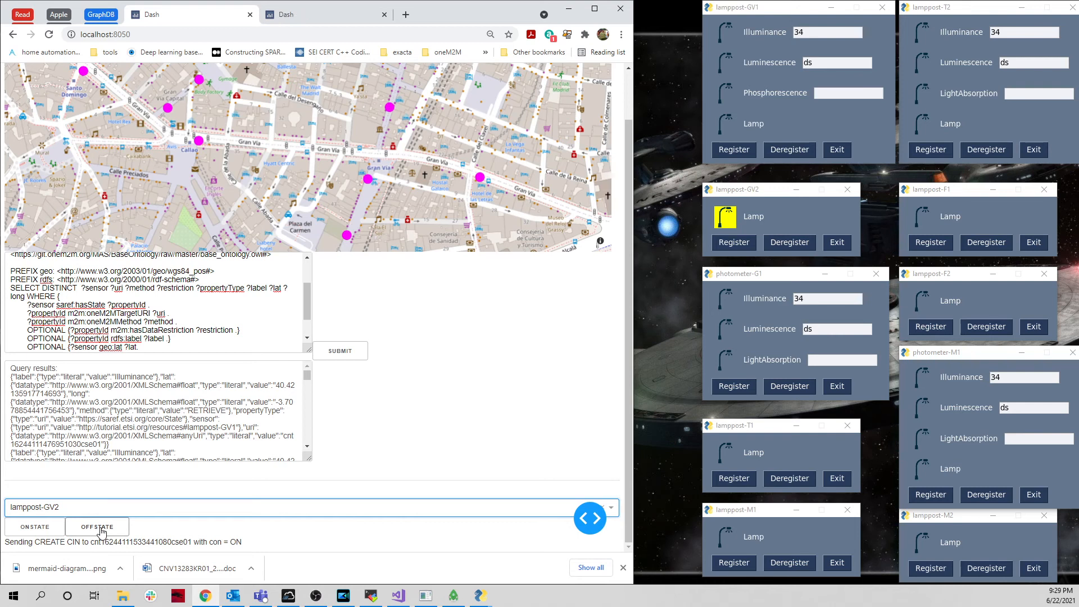
click(97, 526)
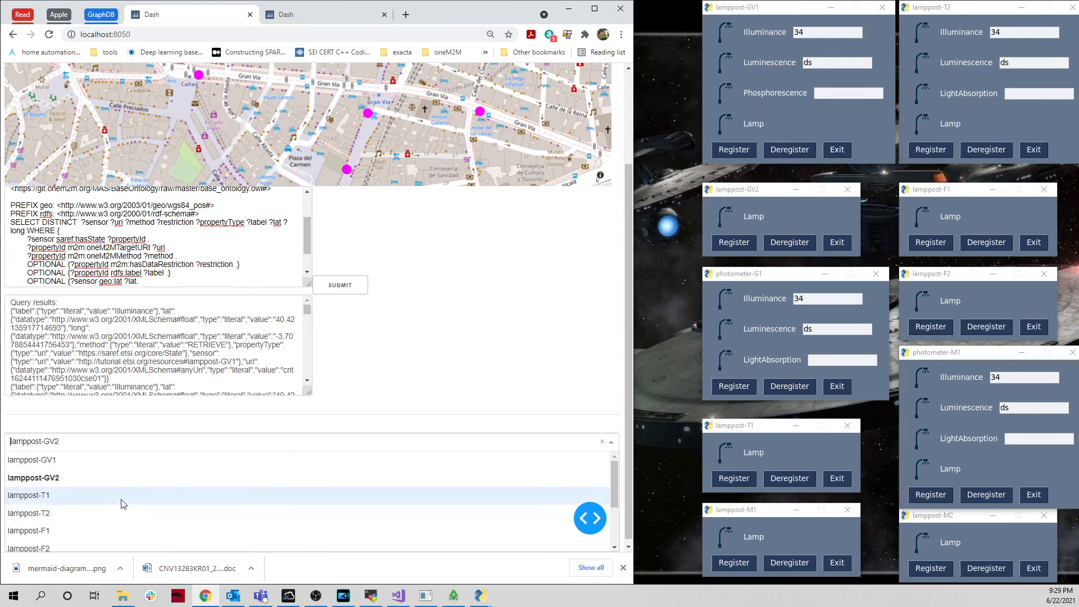
Step: Light lamppost-T1 and lamppost-F1, then select lamppost-M1 and switch it off
click(27, 494)
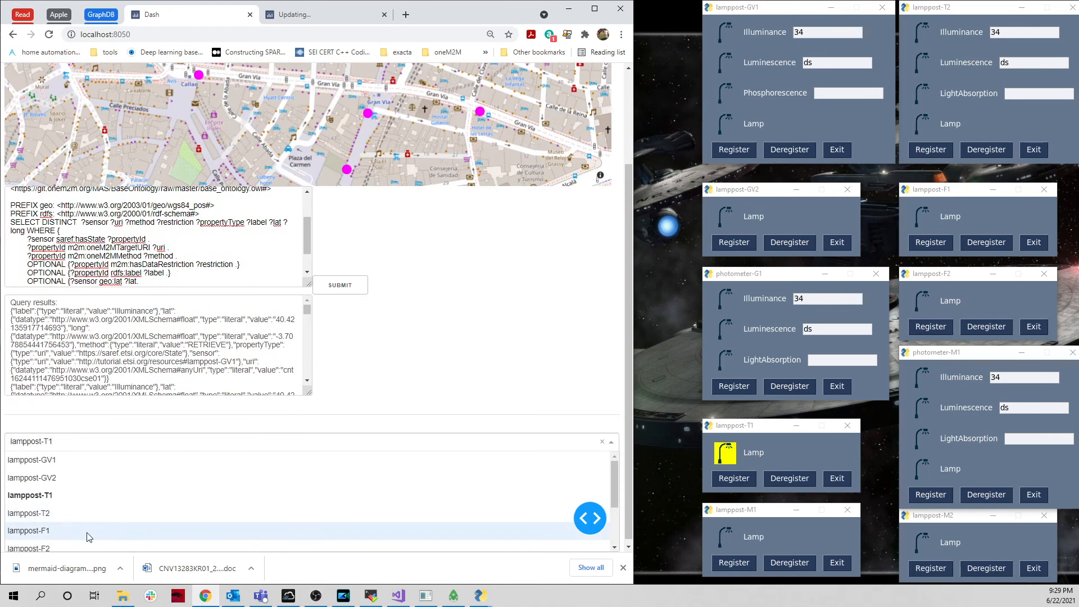
click(35, 526)
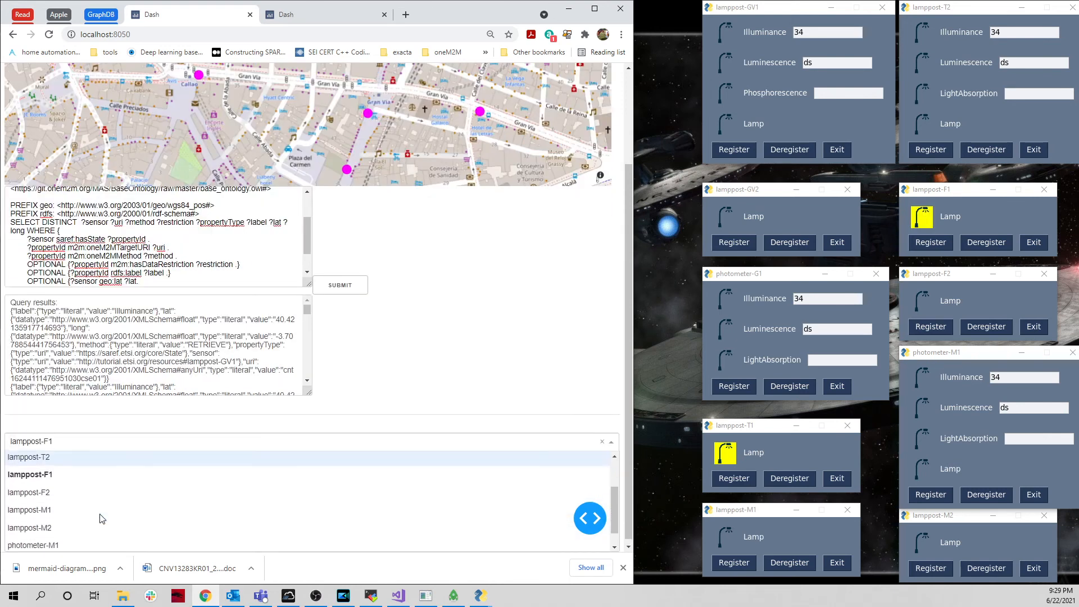
click(29, 509)
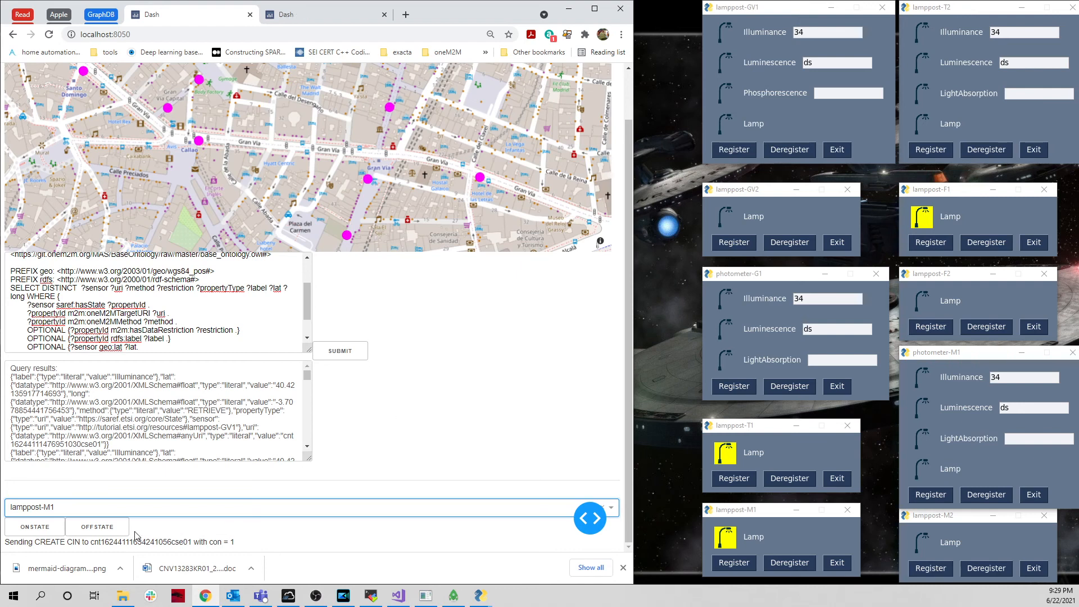
click(96, 526)
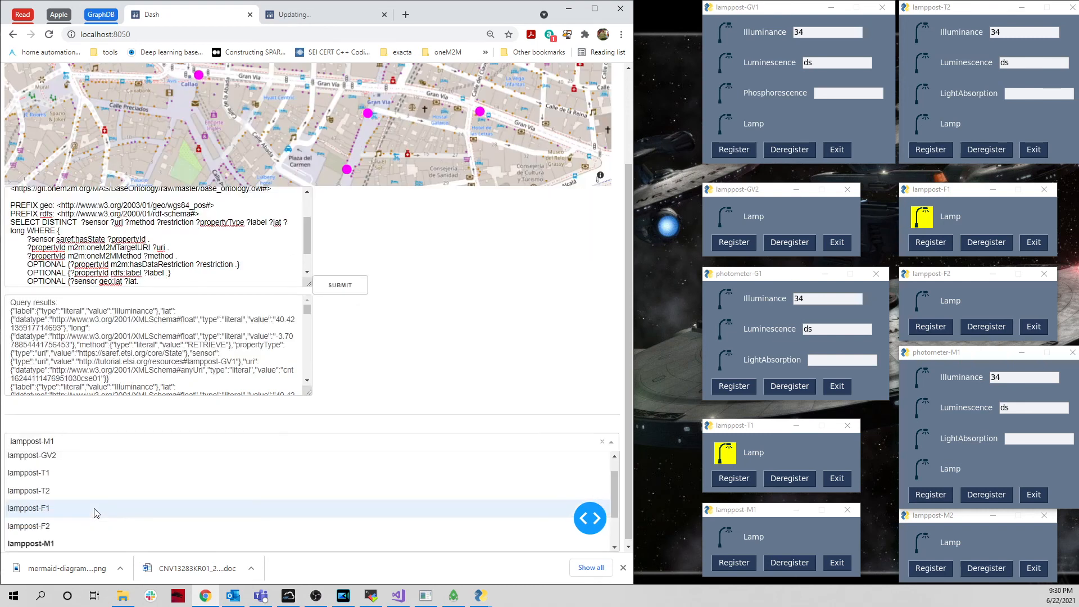
Step: Select lamppost-M2 and send state commands until its lamp lights
scroll(down, 3)
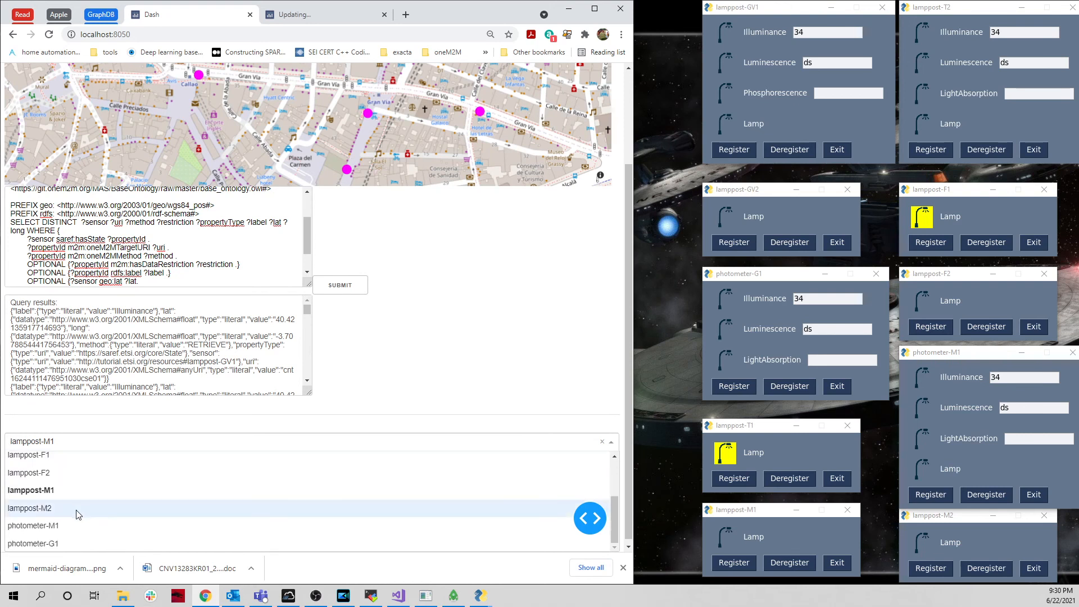
click(29, 508)
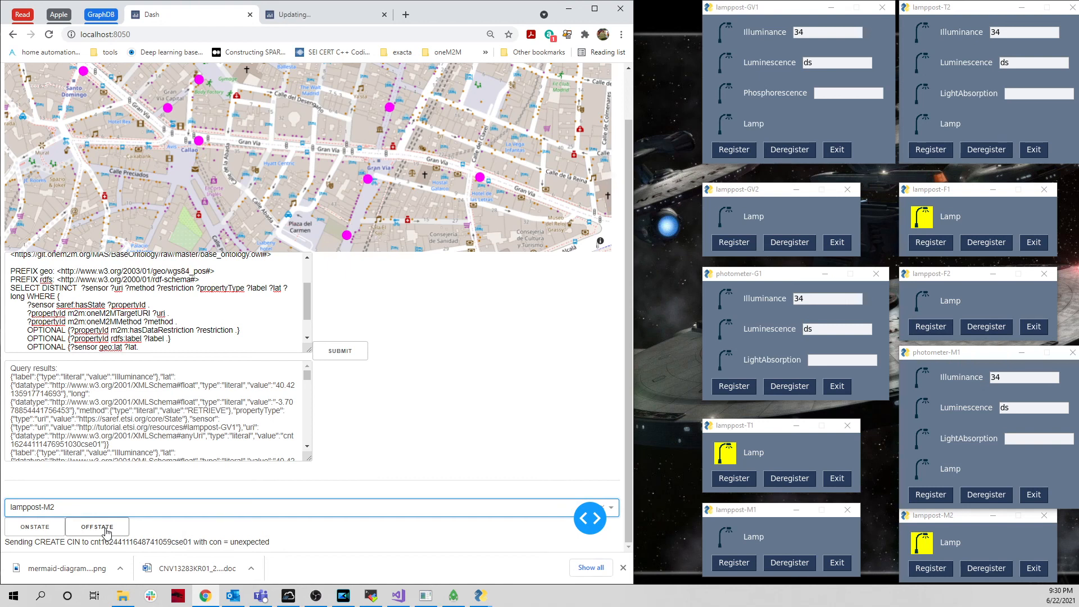
click(96, 526)
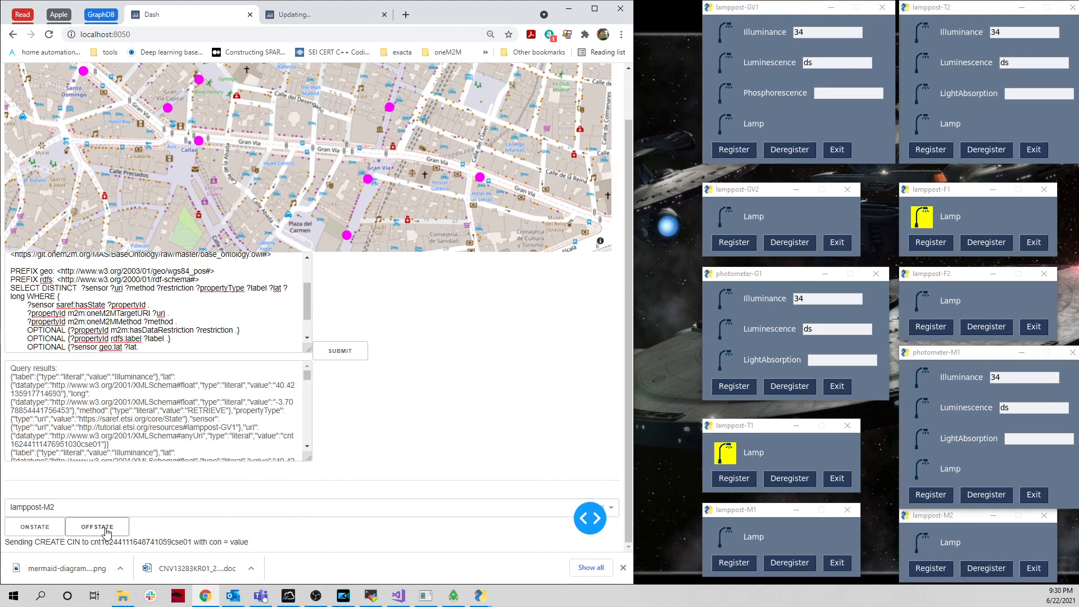
click(35, 526)
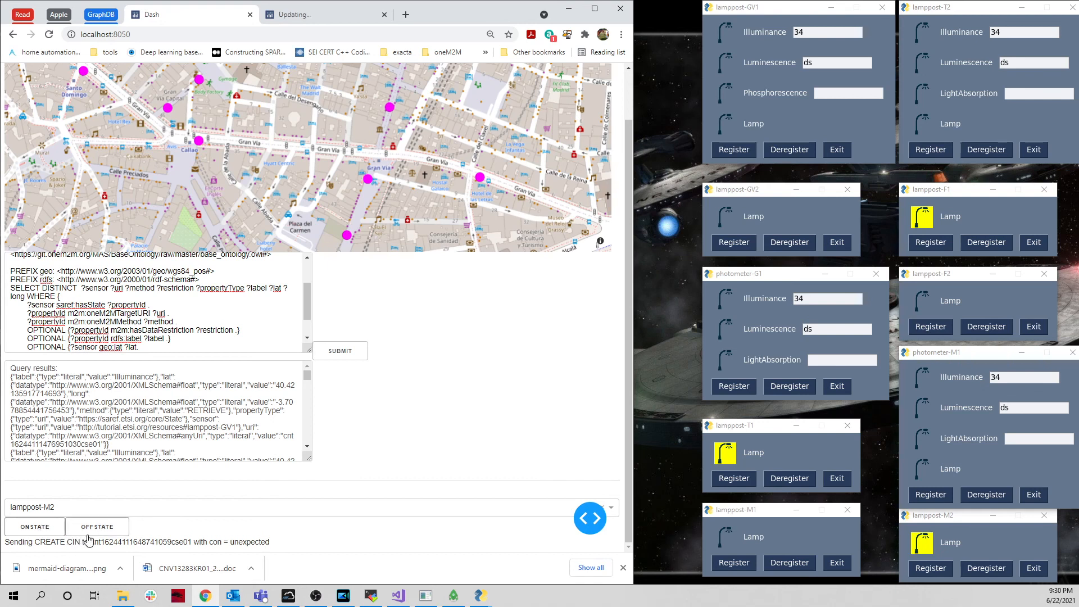
mouse_move(254, 510)
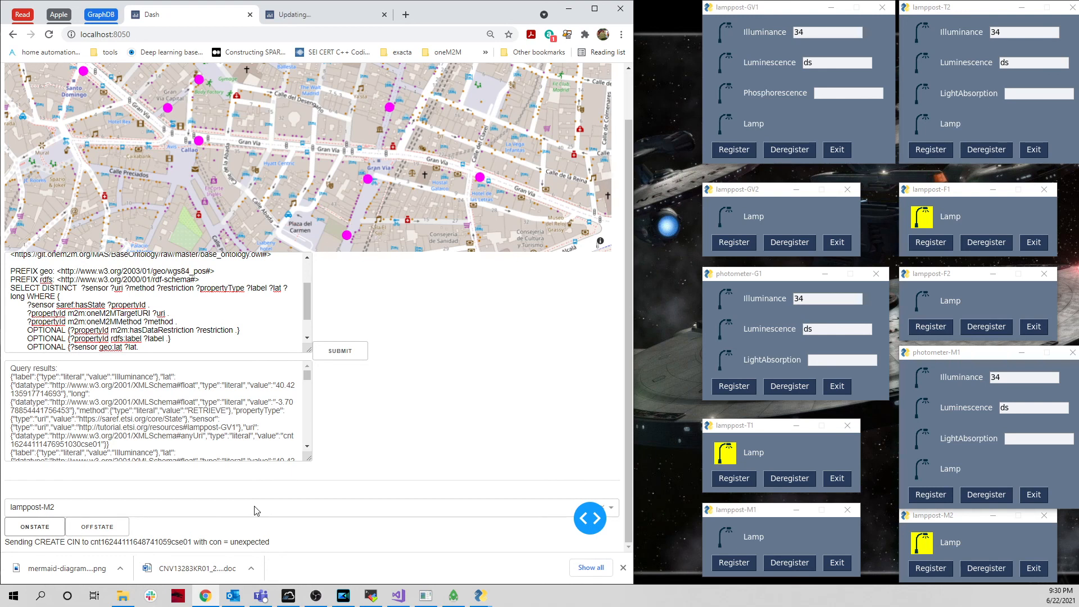
mouse_move(388, 450)
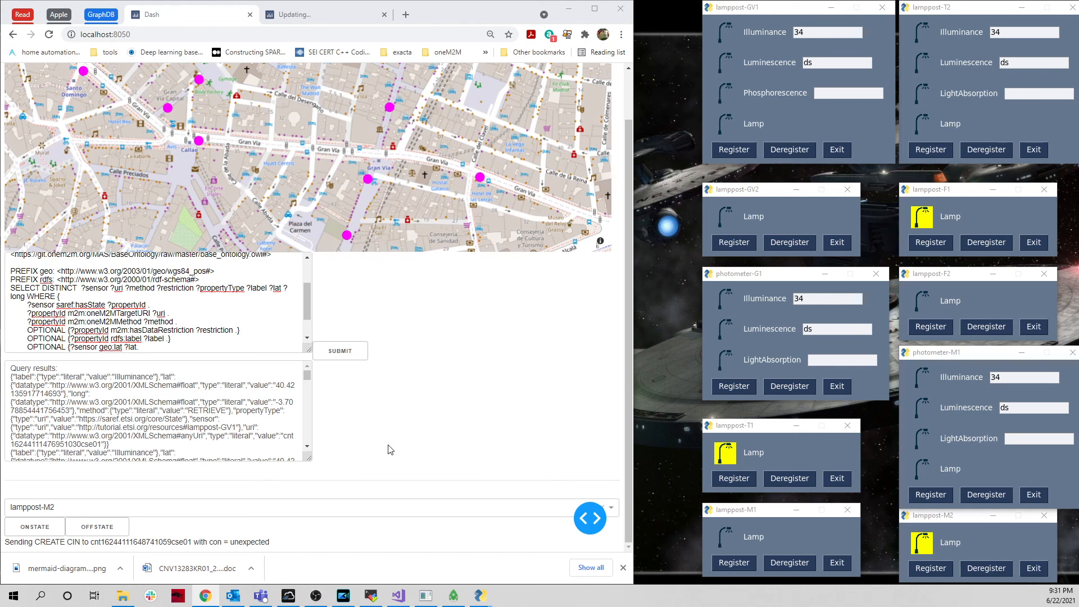
mouse_move(409, 449)
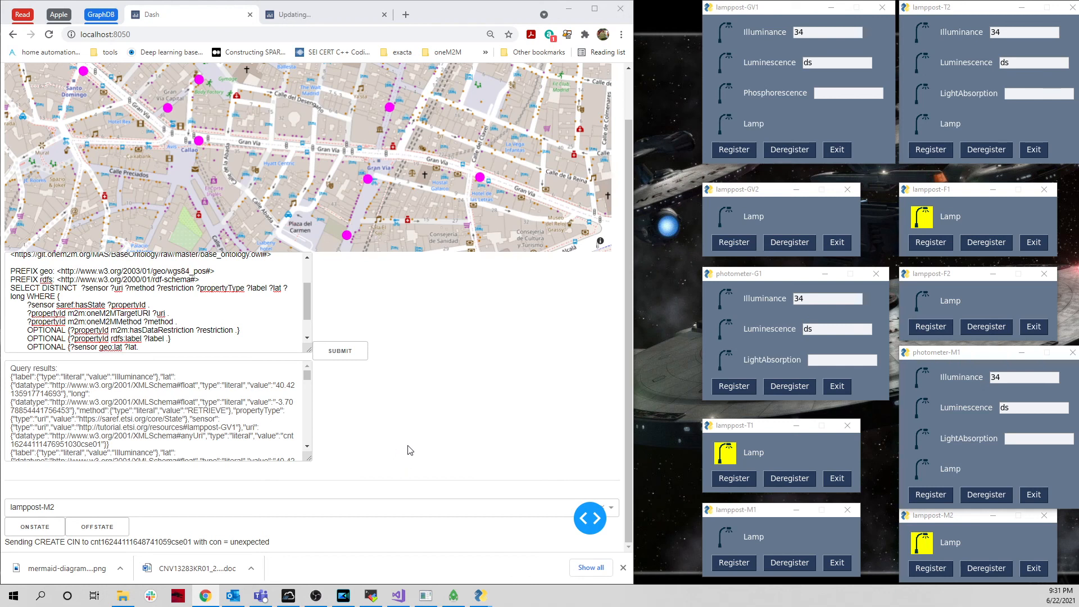